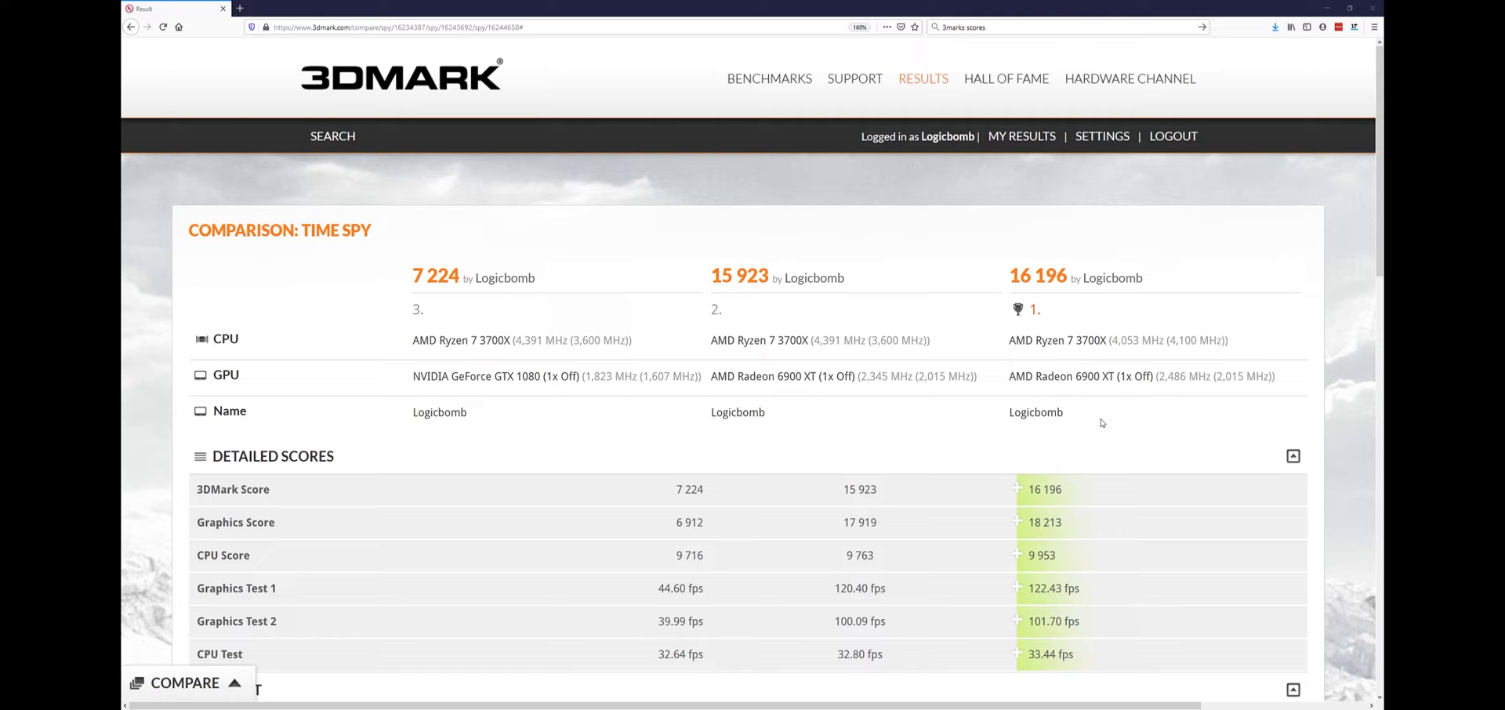
pyautogui.moveTo(1065, 413)
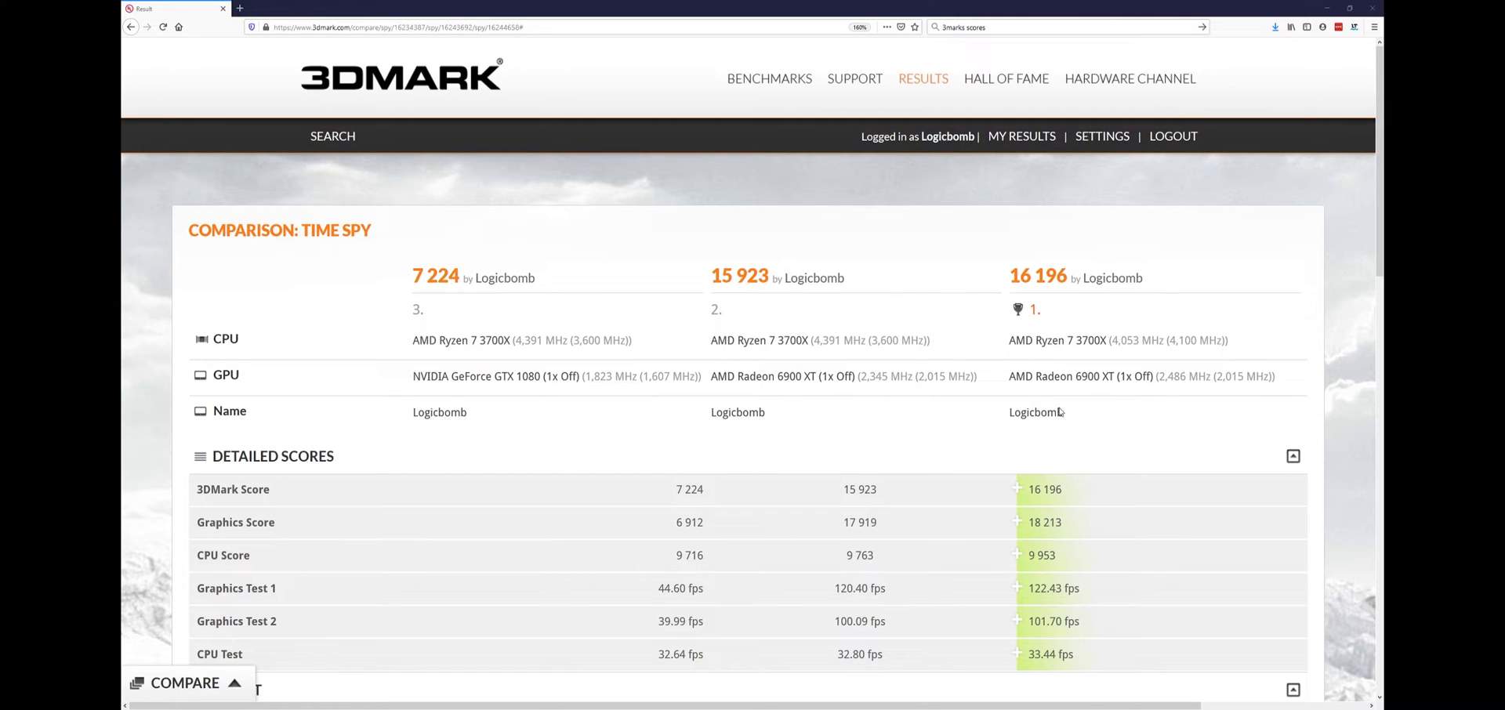
pyautogui.moveTo(927, 445)
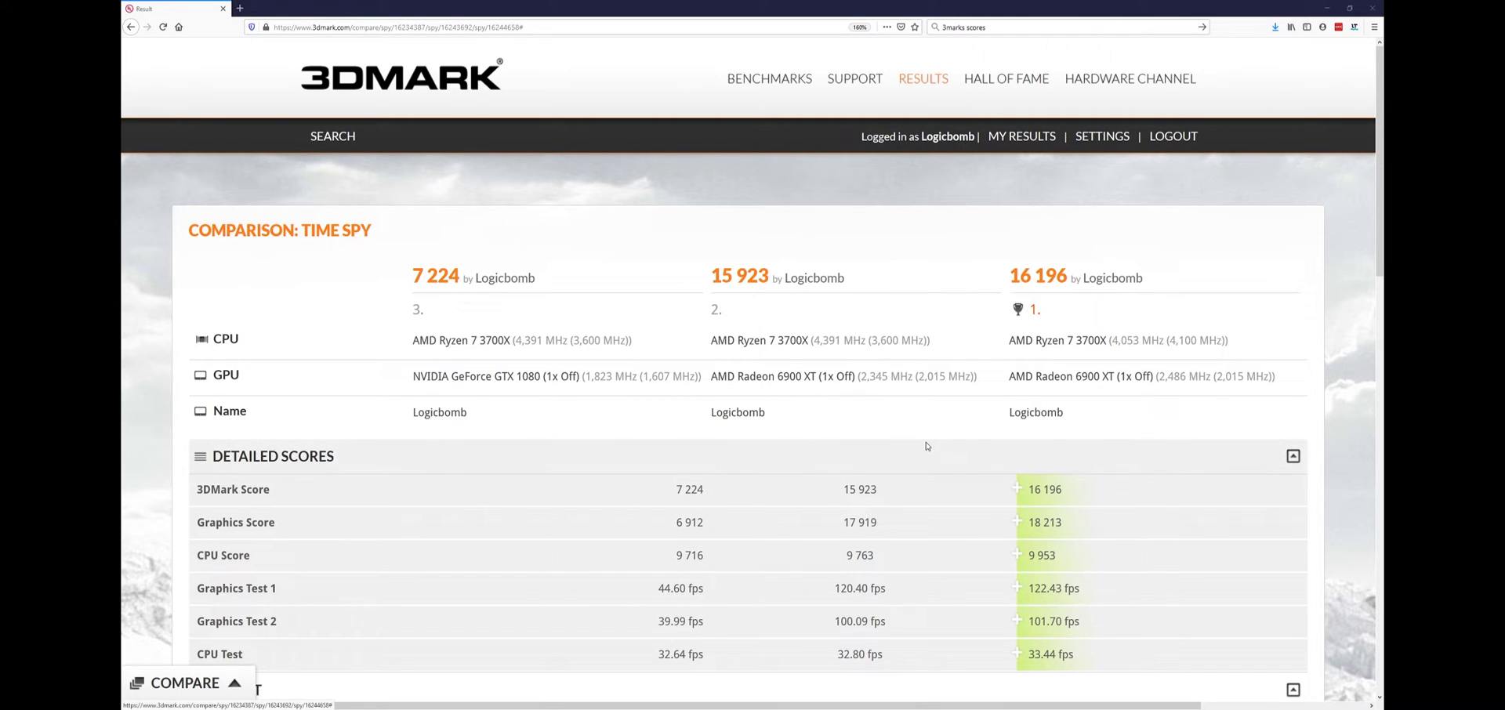
pyautogui.moveTo(400, 348)
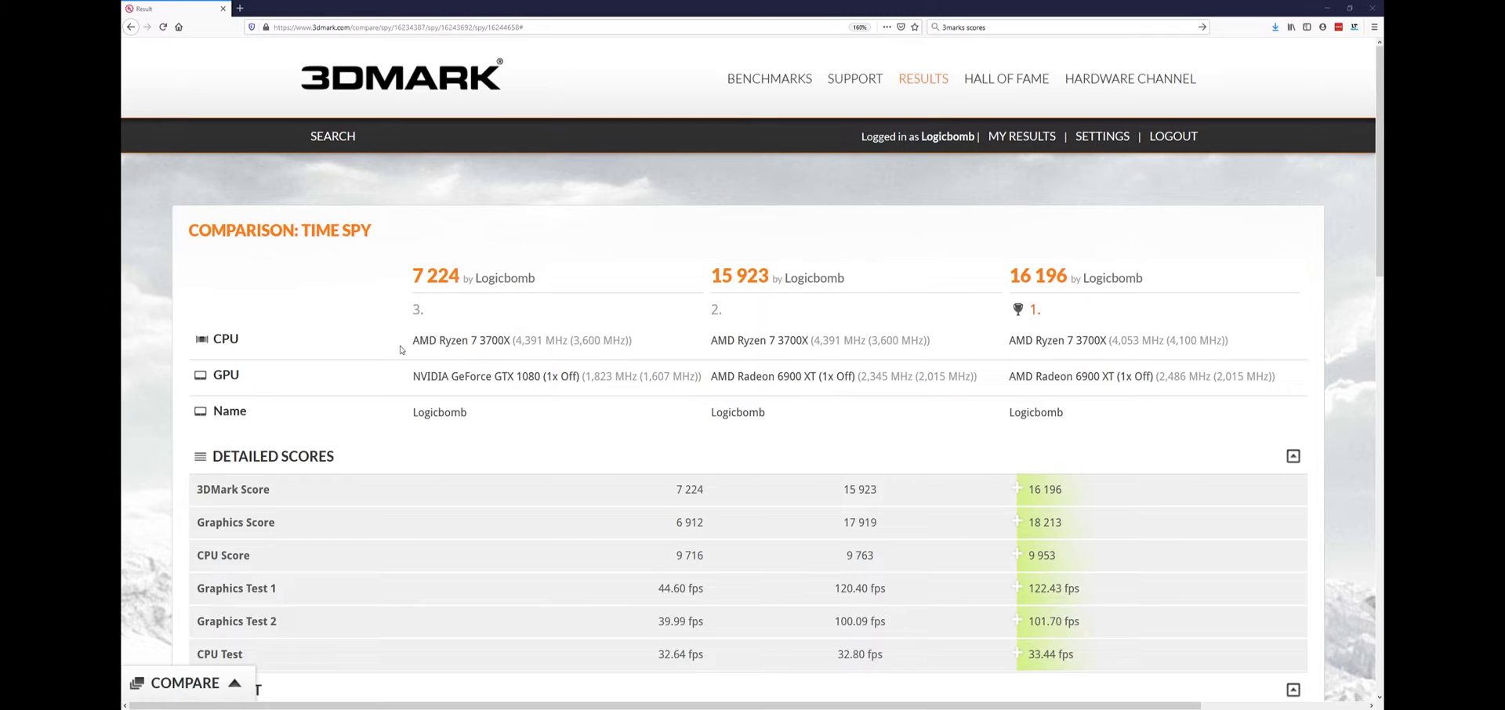
pyautogui.moveTo(446, 289)
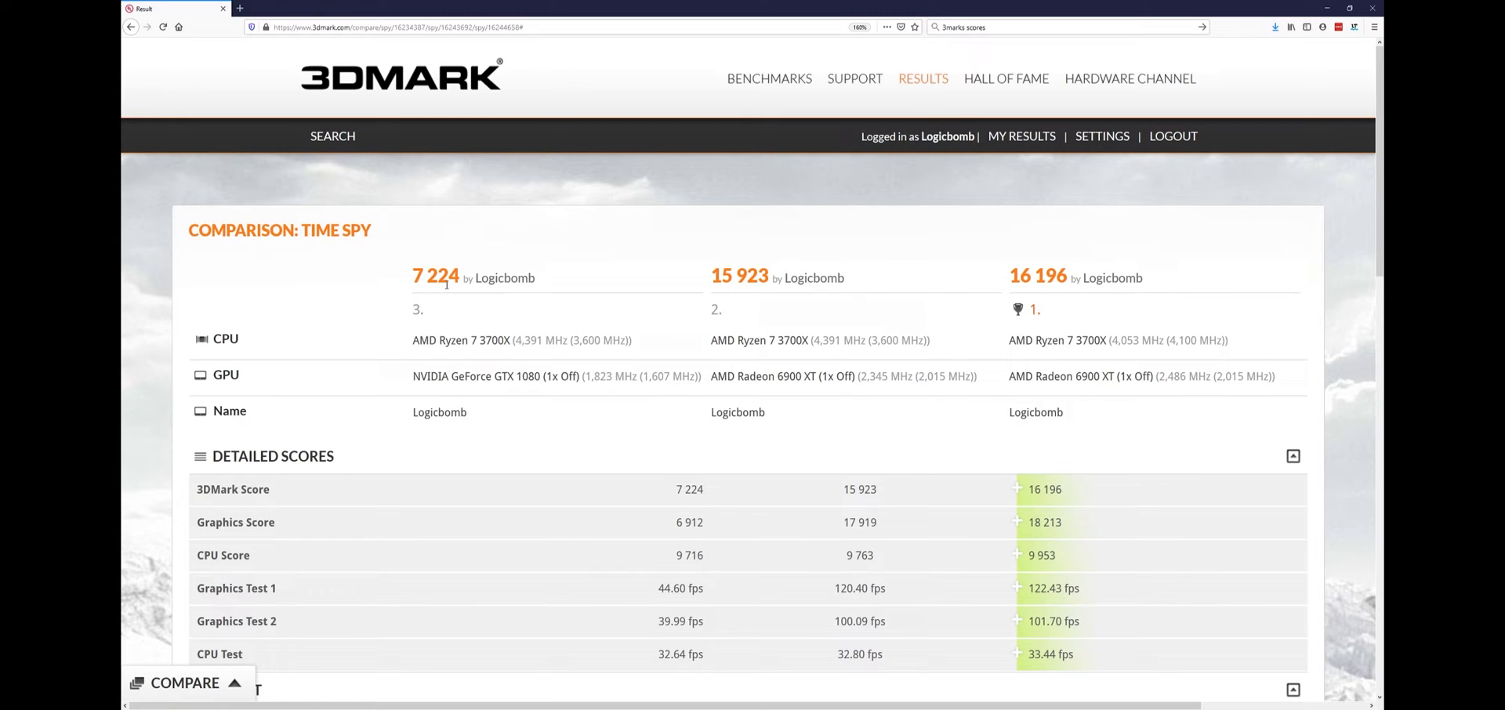
pyautogui.moveTo(489, 353)
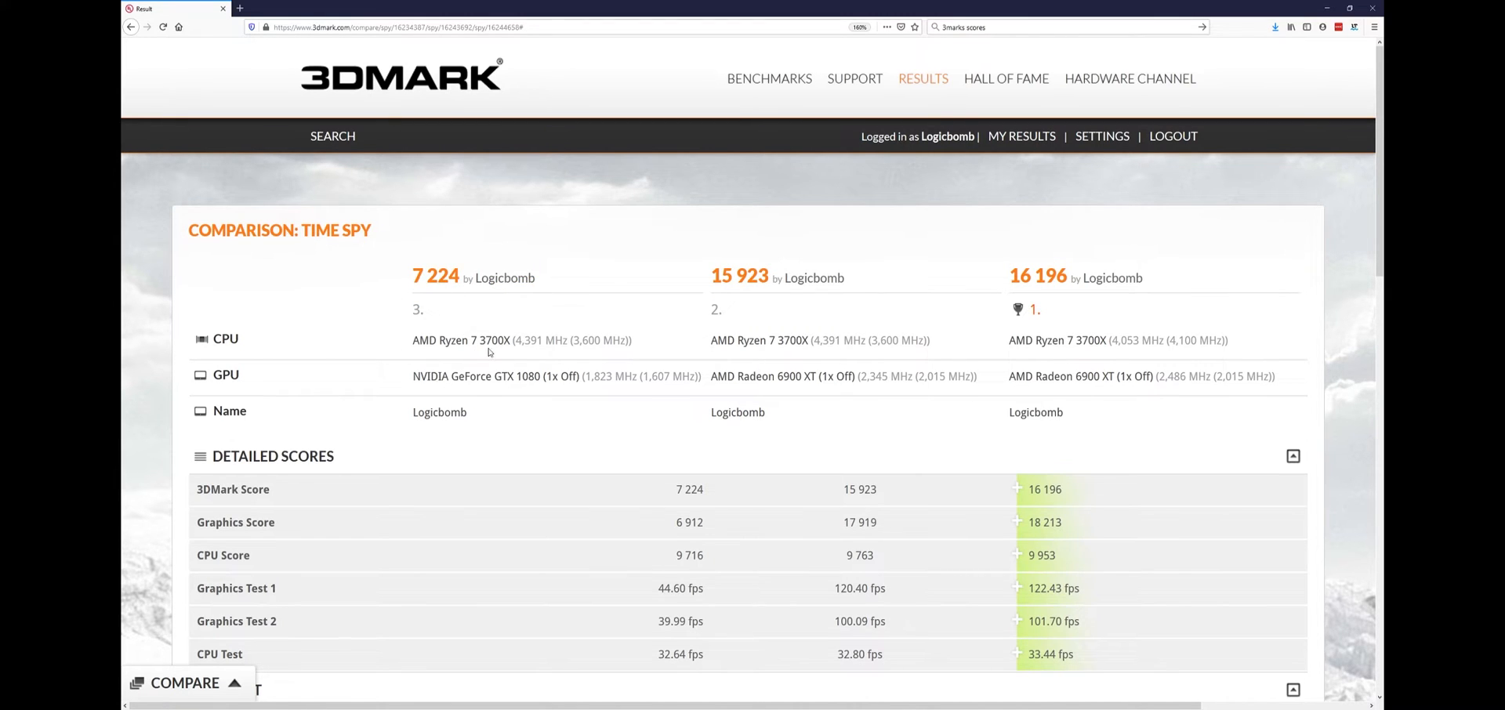
pyautogui.moveTo(464, 391)
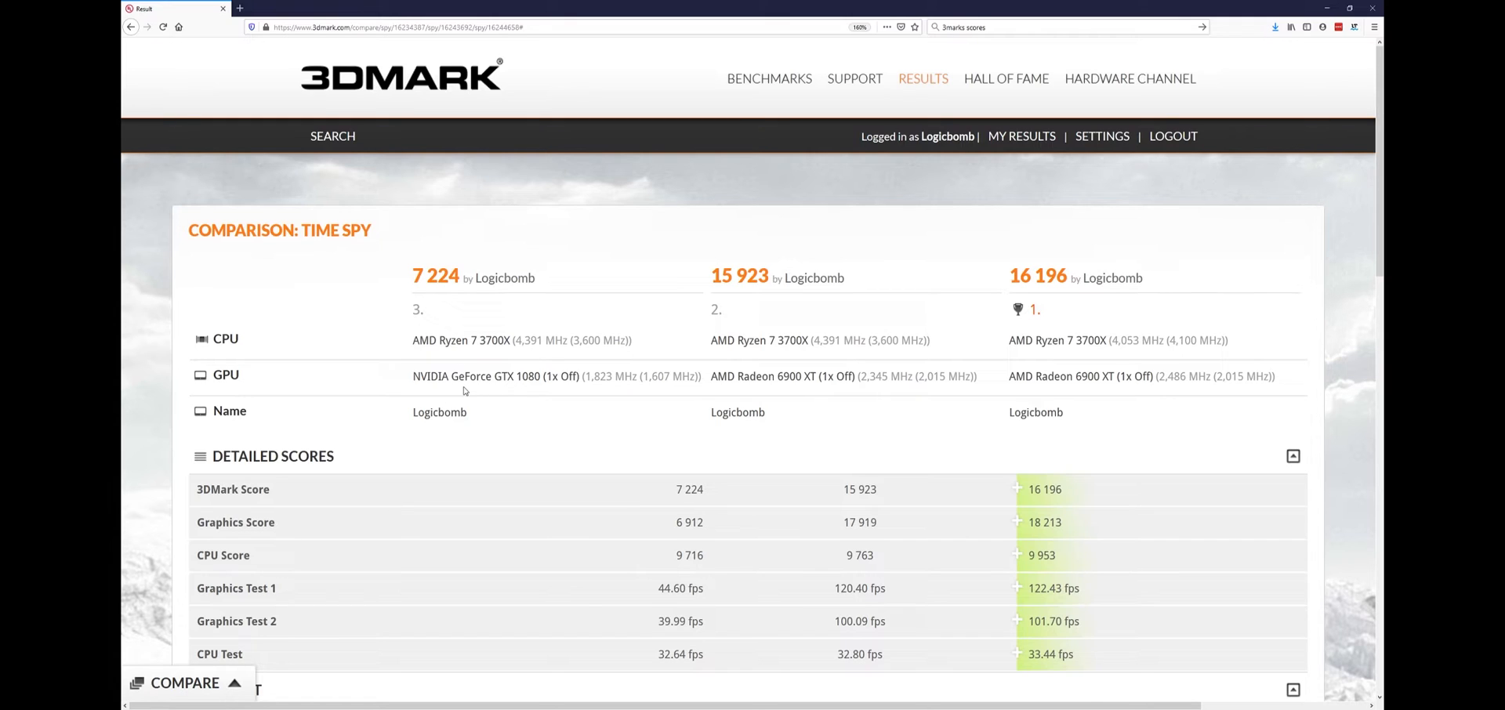
pyautogui.moveTo(543, 391)
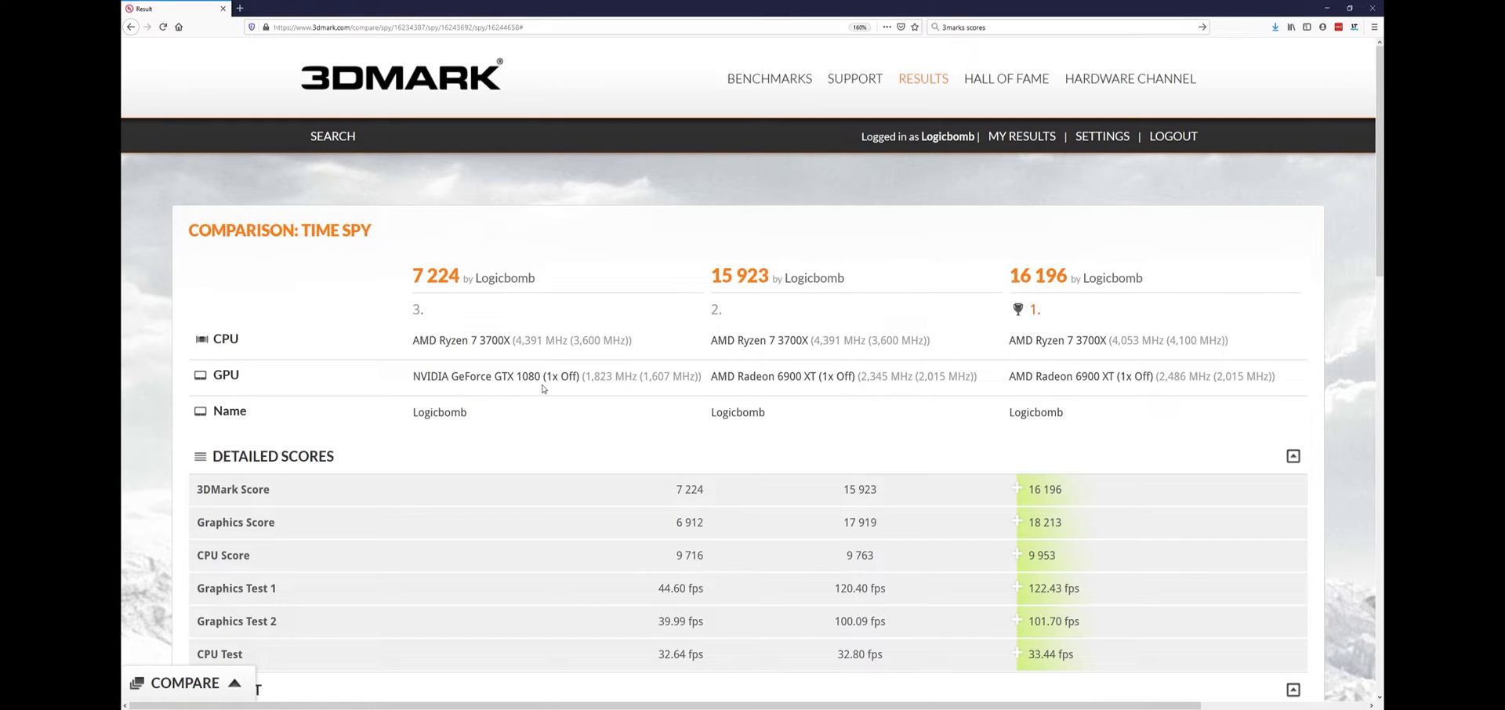
pyautogui.moveTo(812, 298)
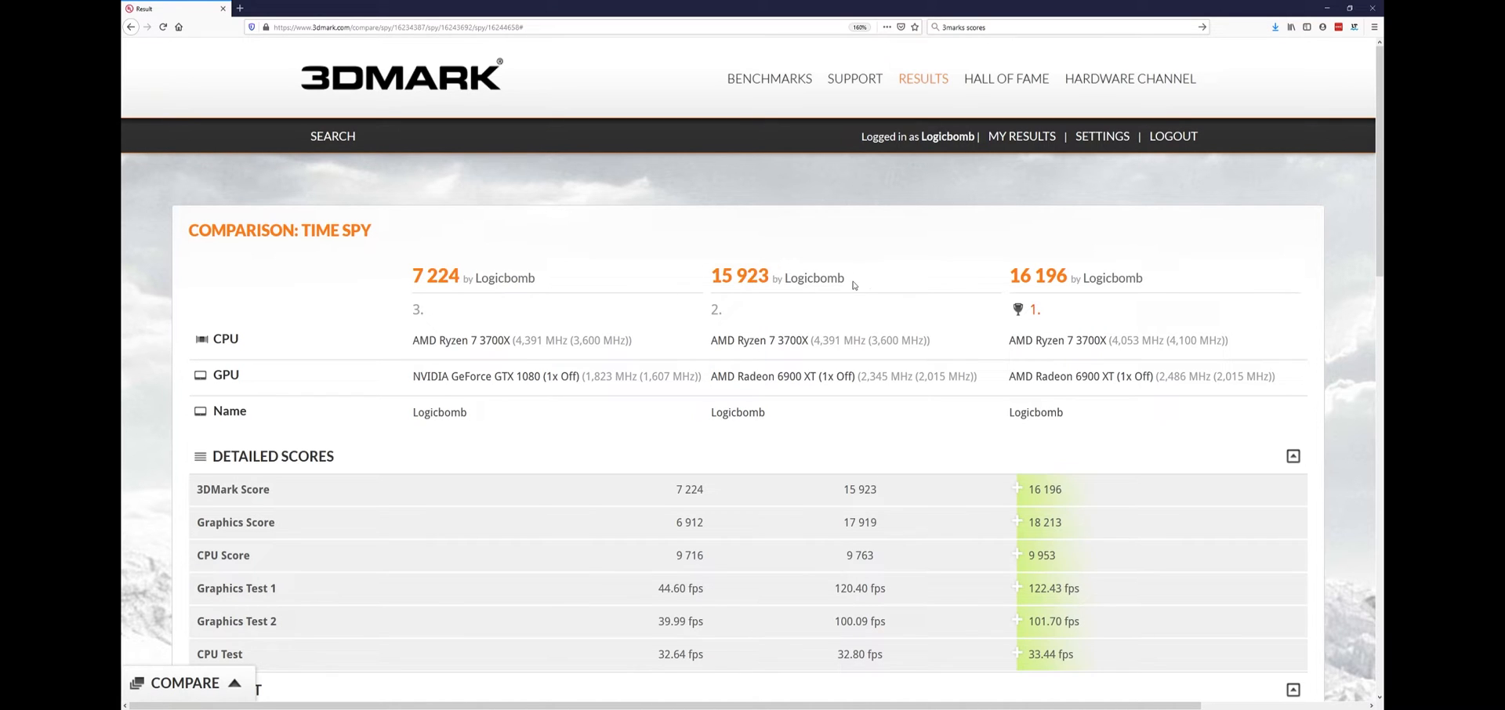
pyautogui.moveTo(715, 276)
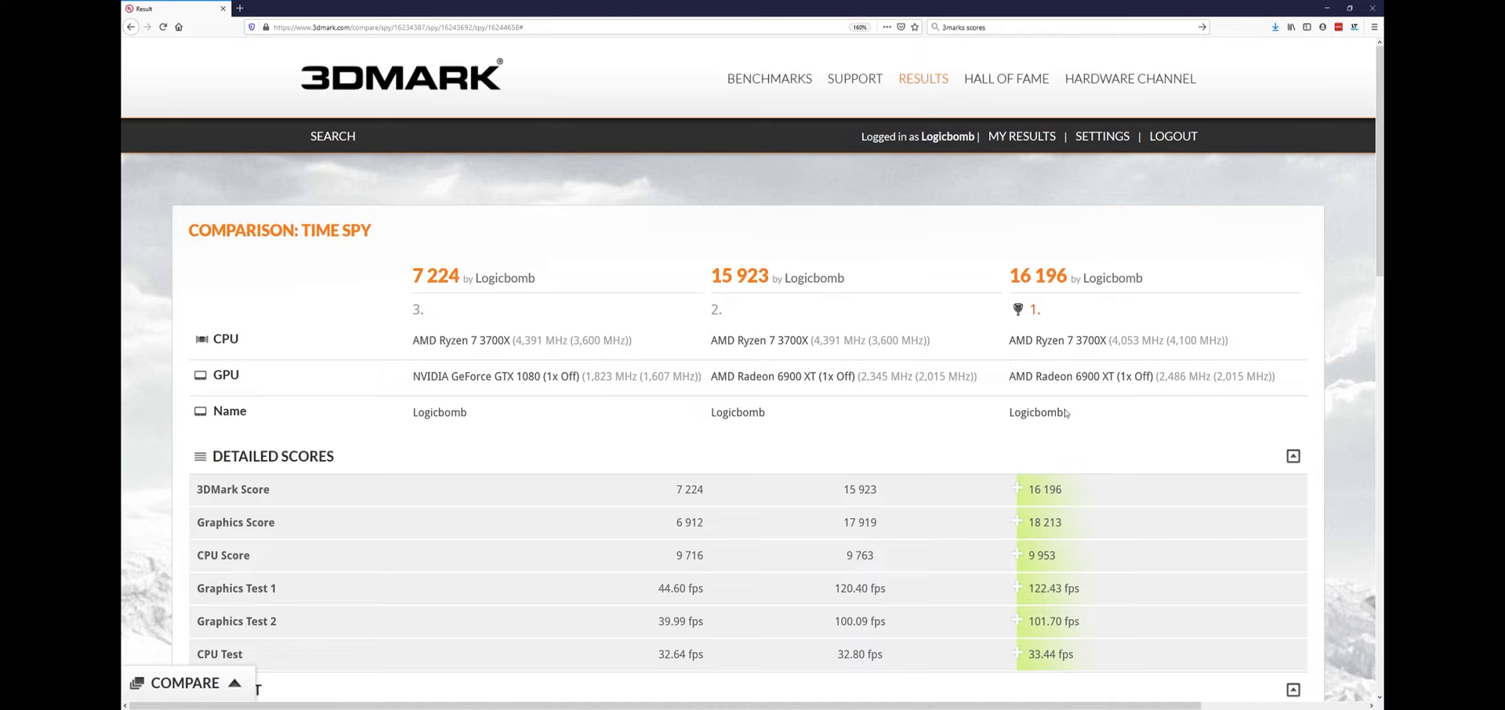
# - Scroll through the Detailed Scores table down to the Result section and start of Graphics Card
pyautogui.scroll(-3)
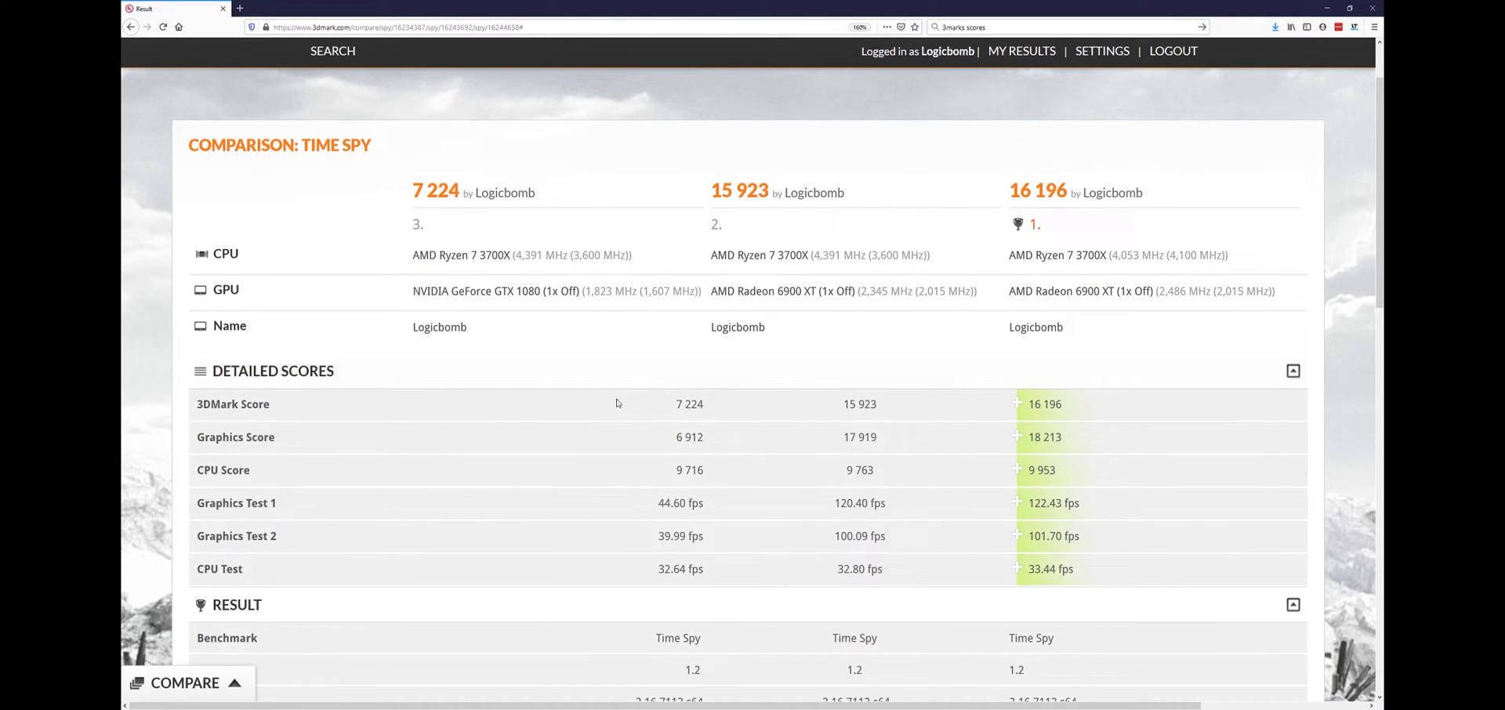
pyautogui.scroll(-3)
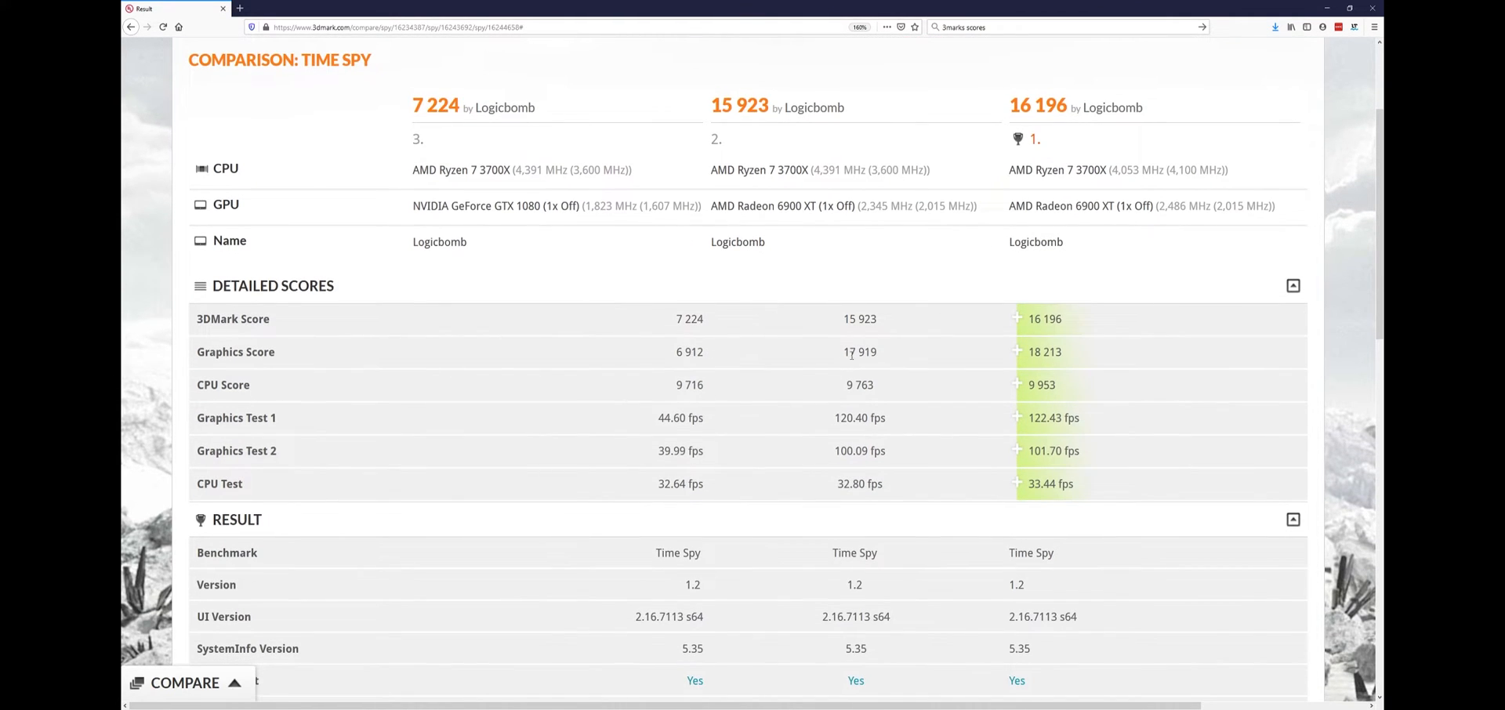
pyautogui.scroll(-3)
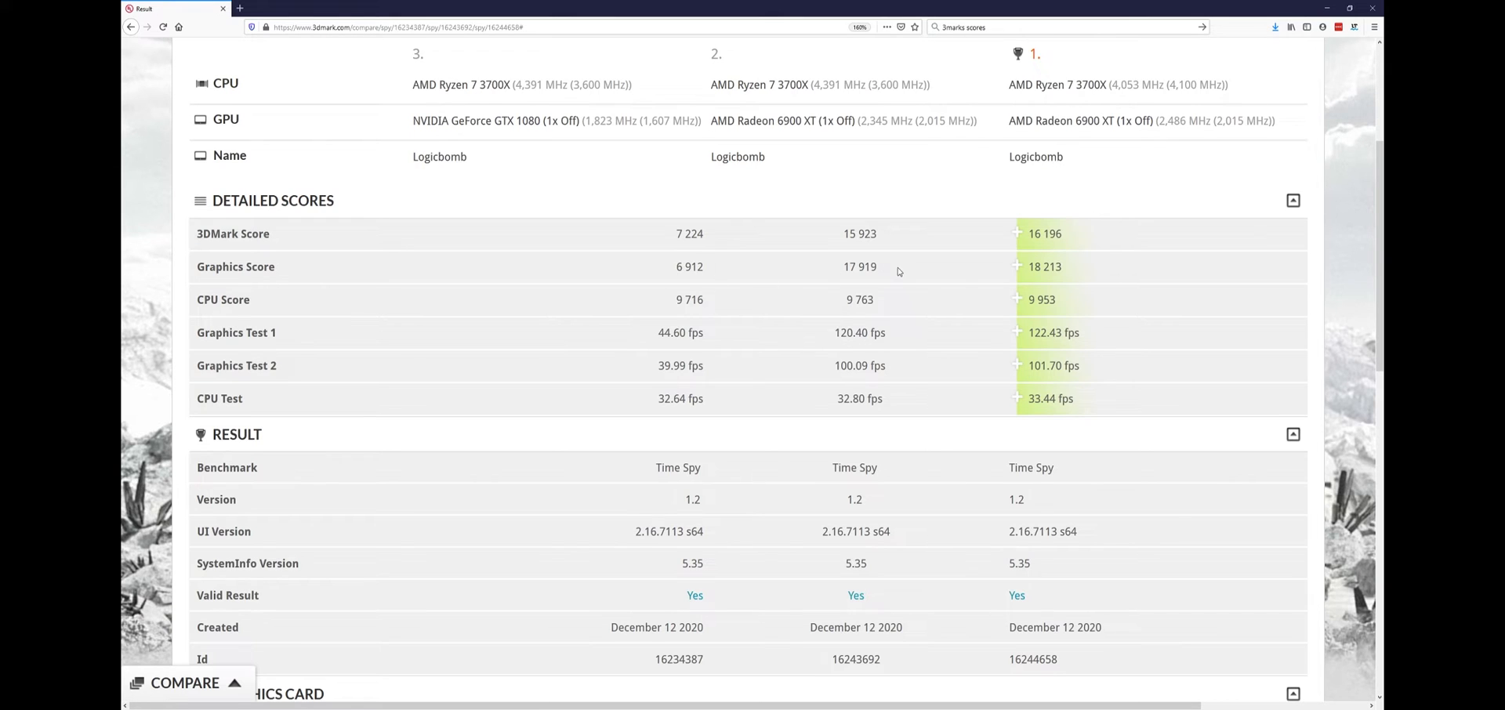
pyautogui.moveTo(834, 273)
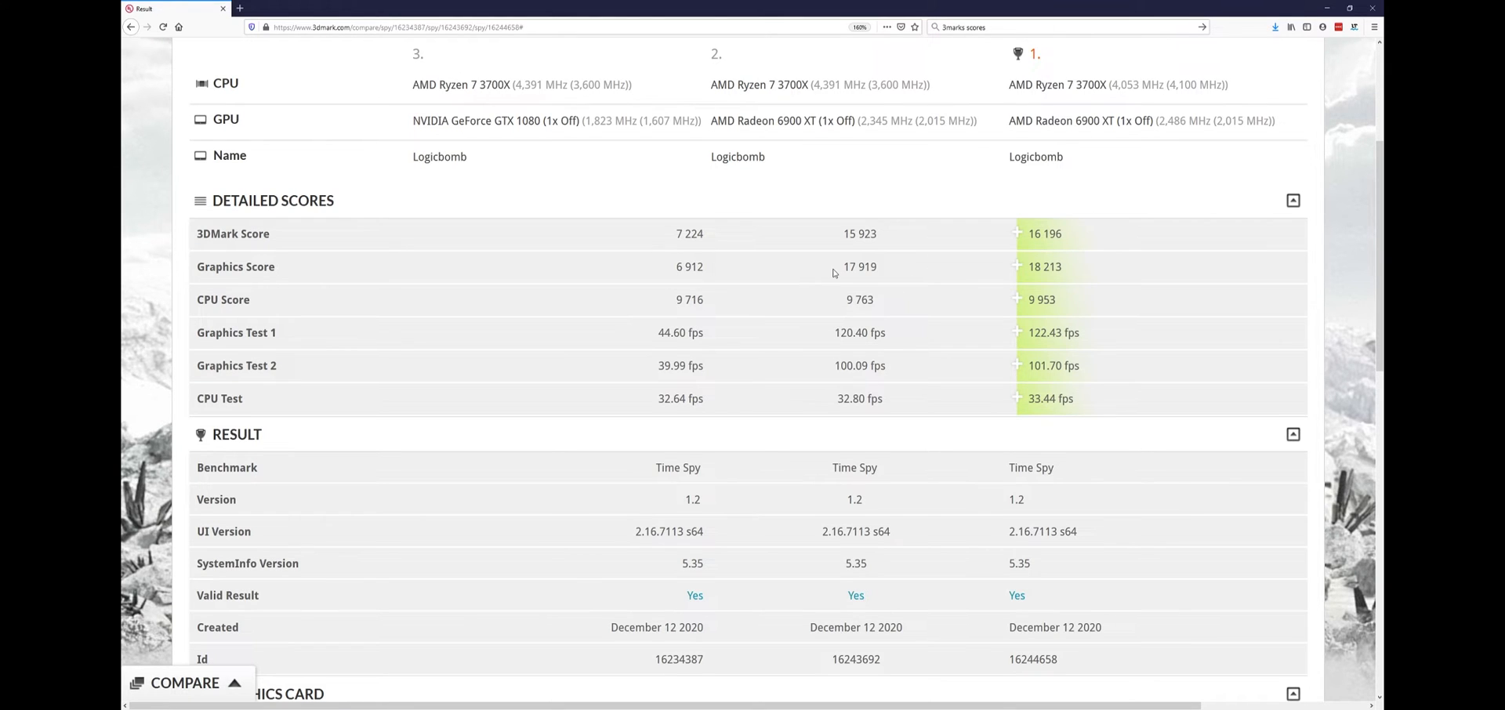
pyautogui.moveTo(776, 309)
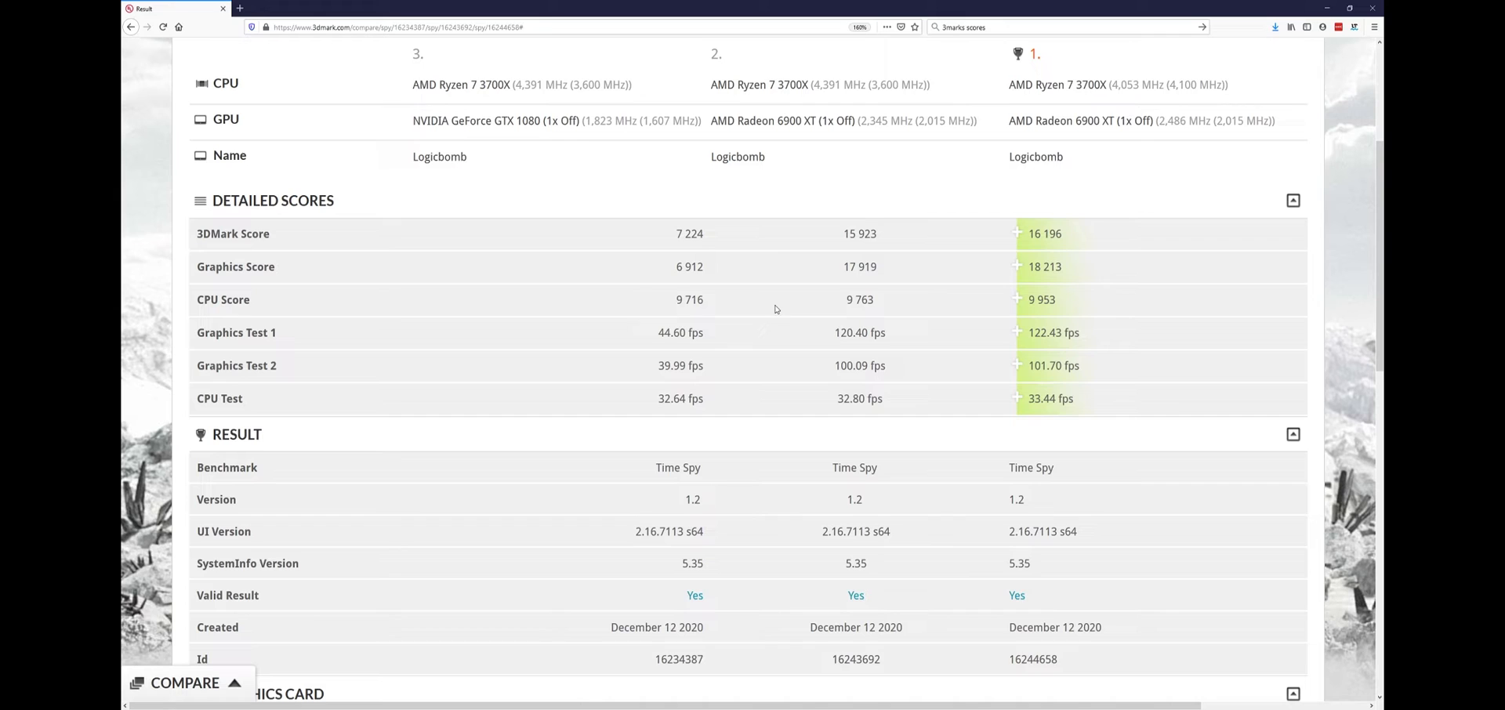
pyautogui.moveTo(1069, 311)
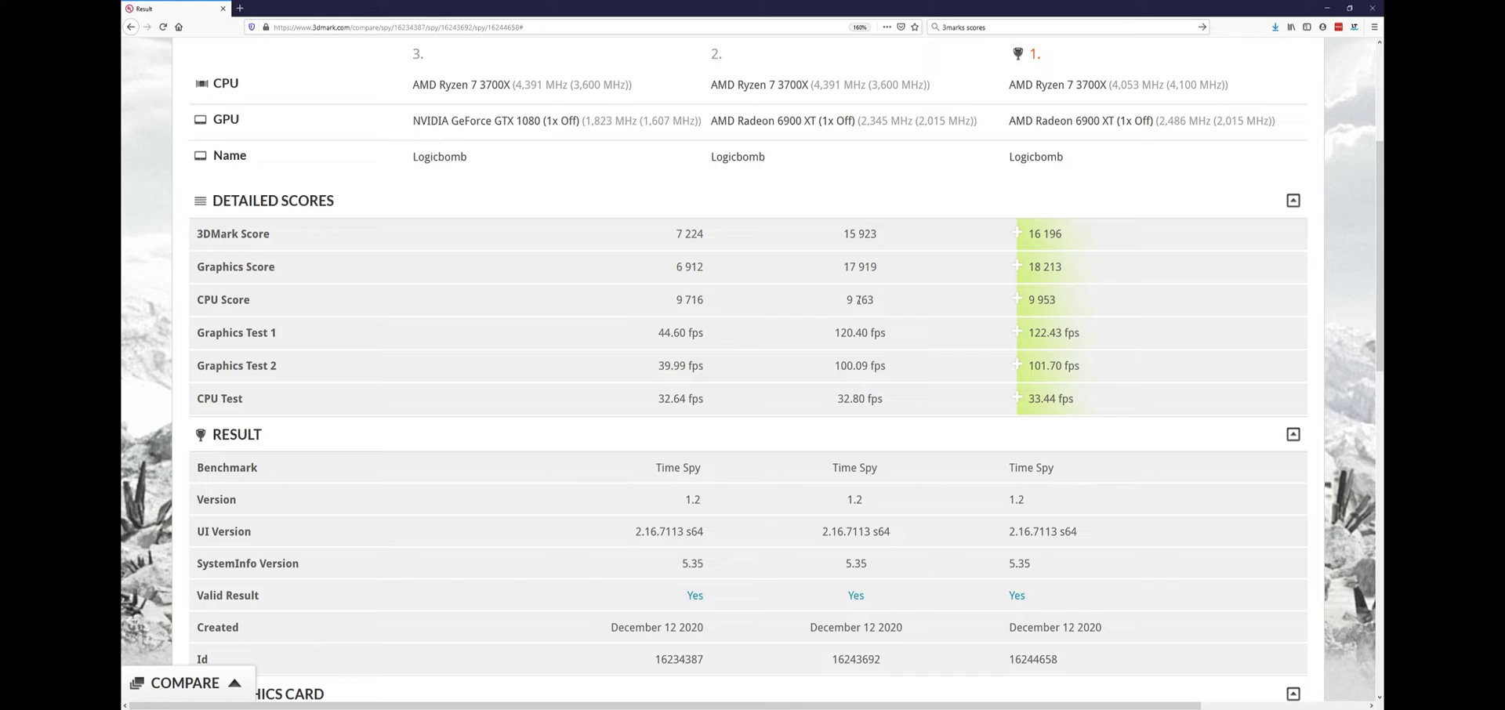
pyautogui.moveTo(864, 306)
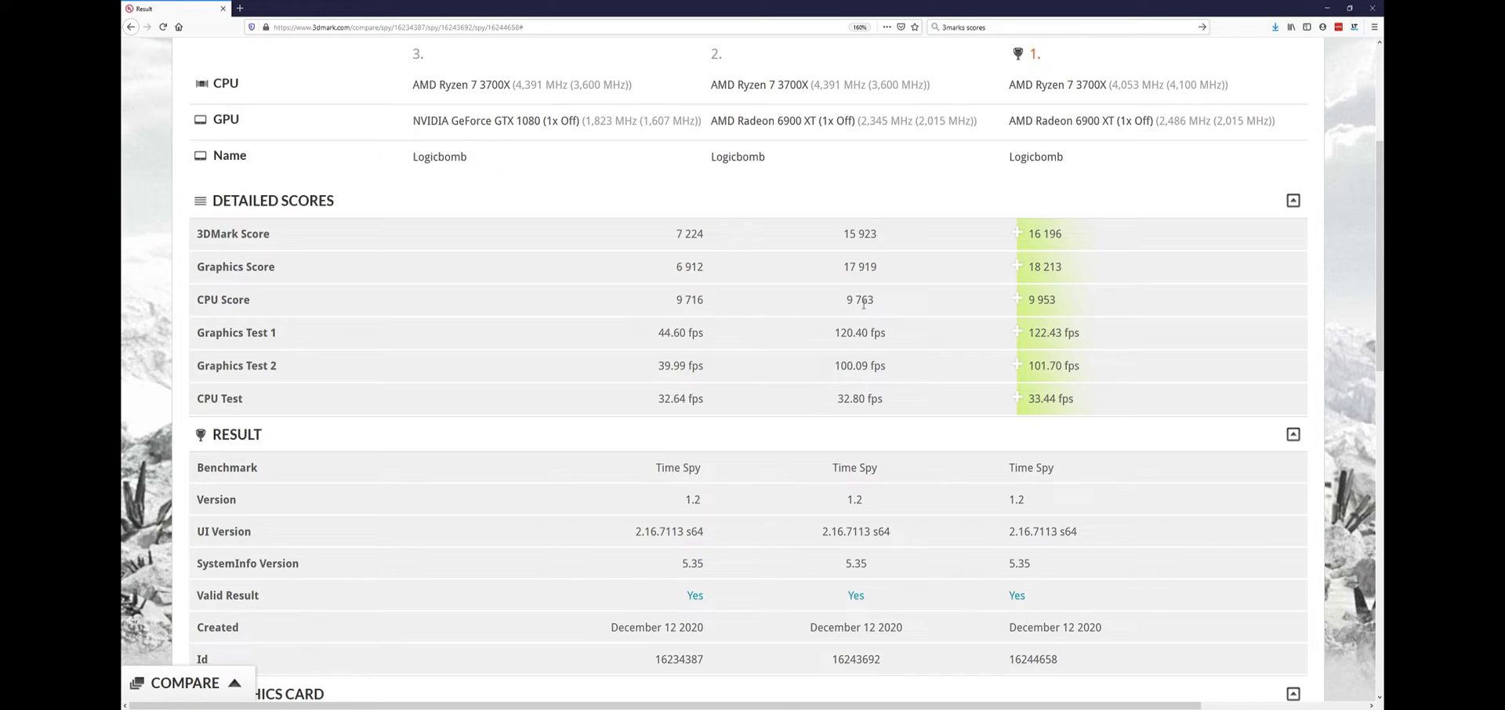
pyautogui.moveTo(1044, 320)
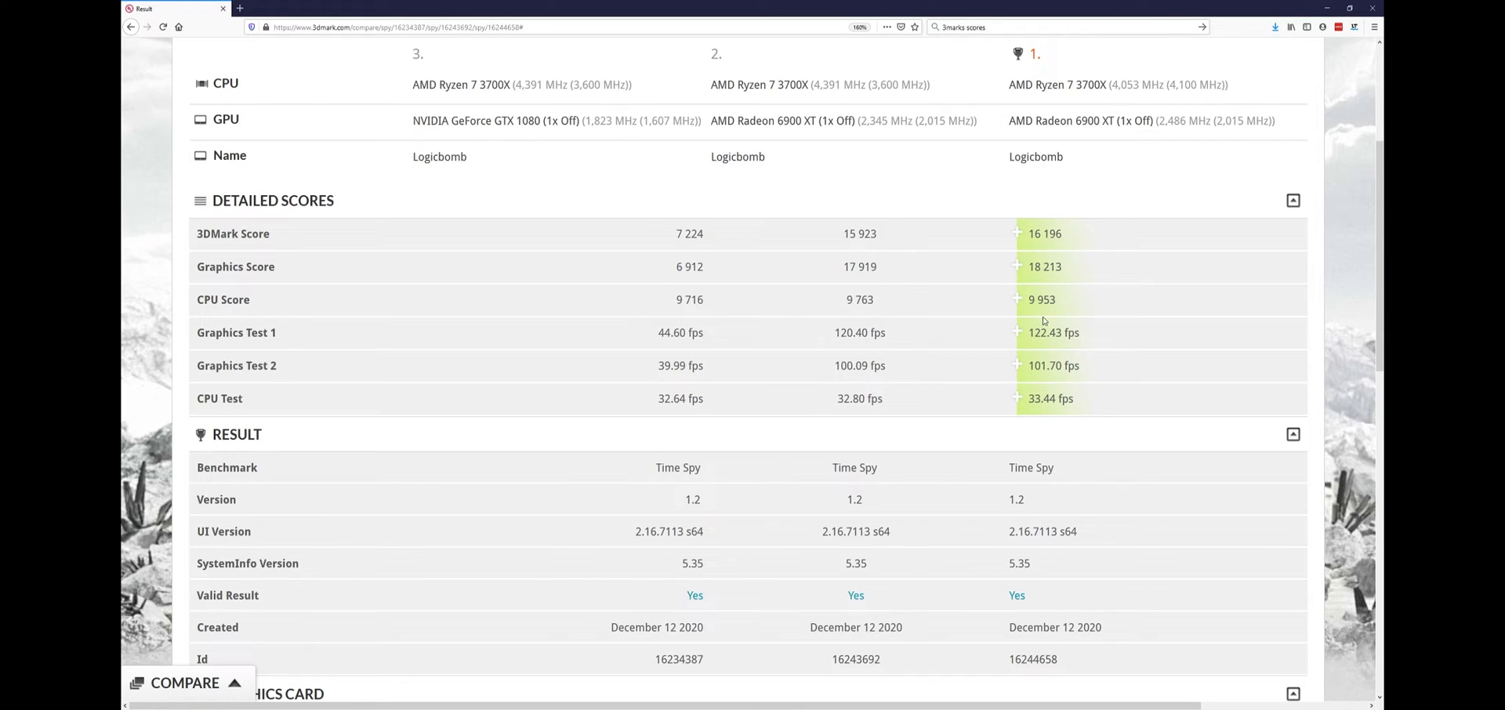
pyautogui.moveTo(928, 332)
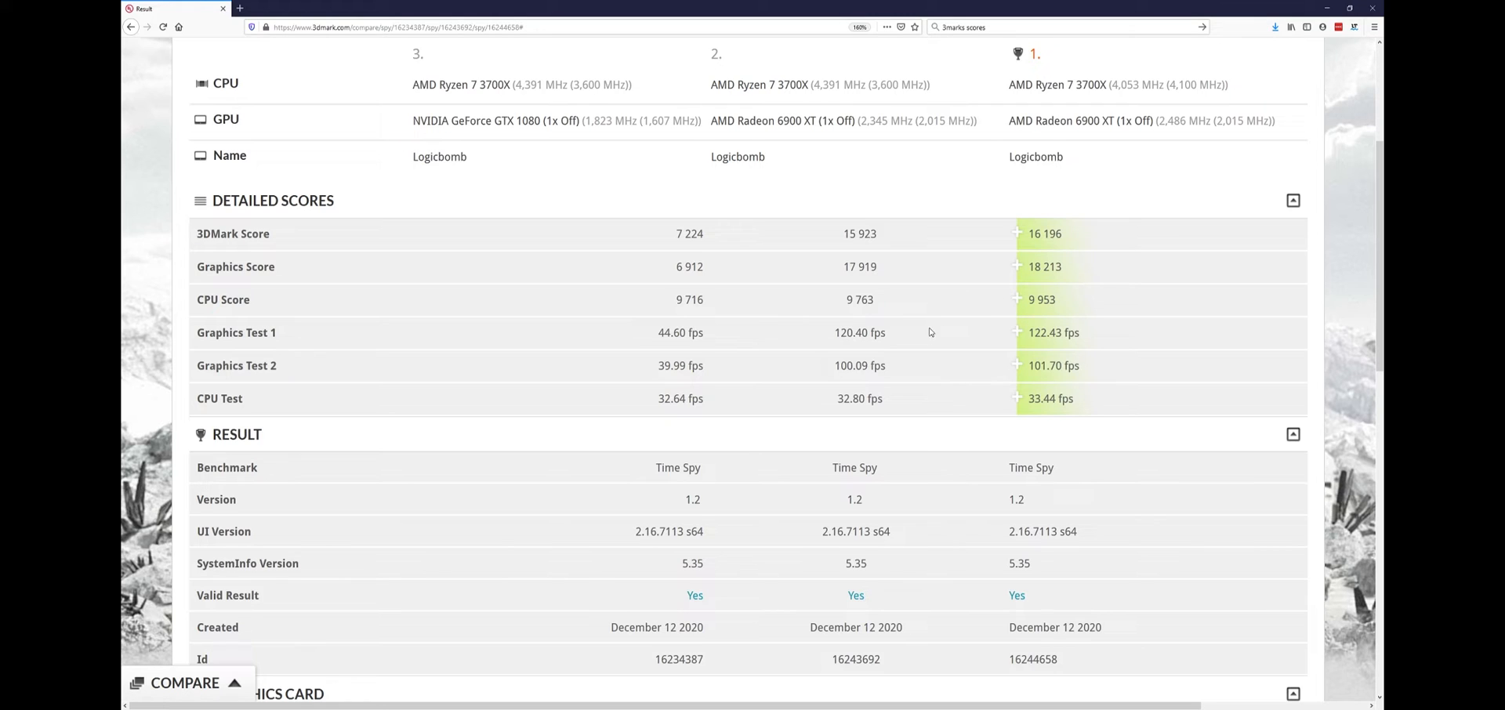
pyautogui.moveTo(611, 343)
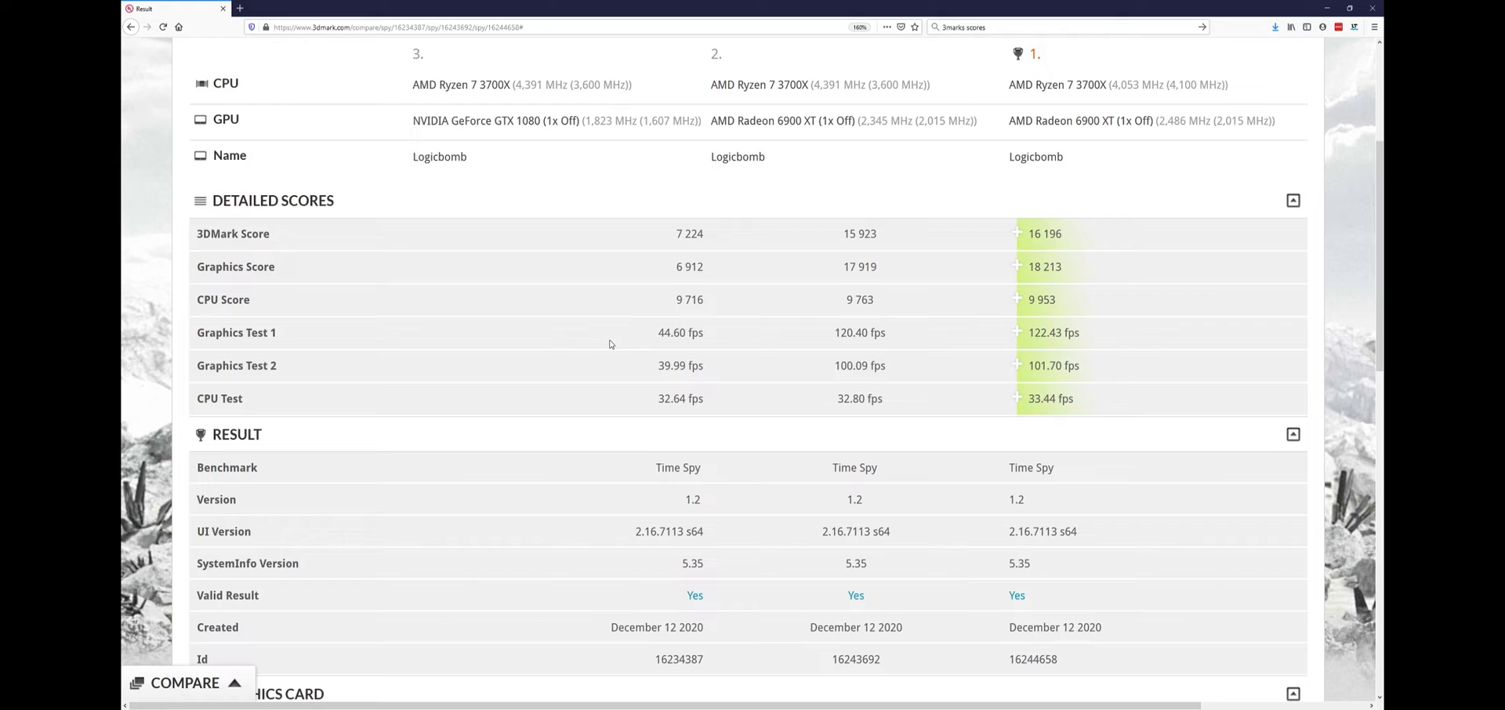
pyautogui.moveTo(706, 333)
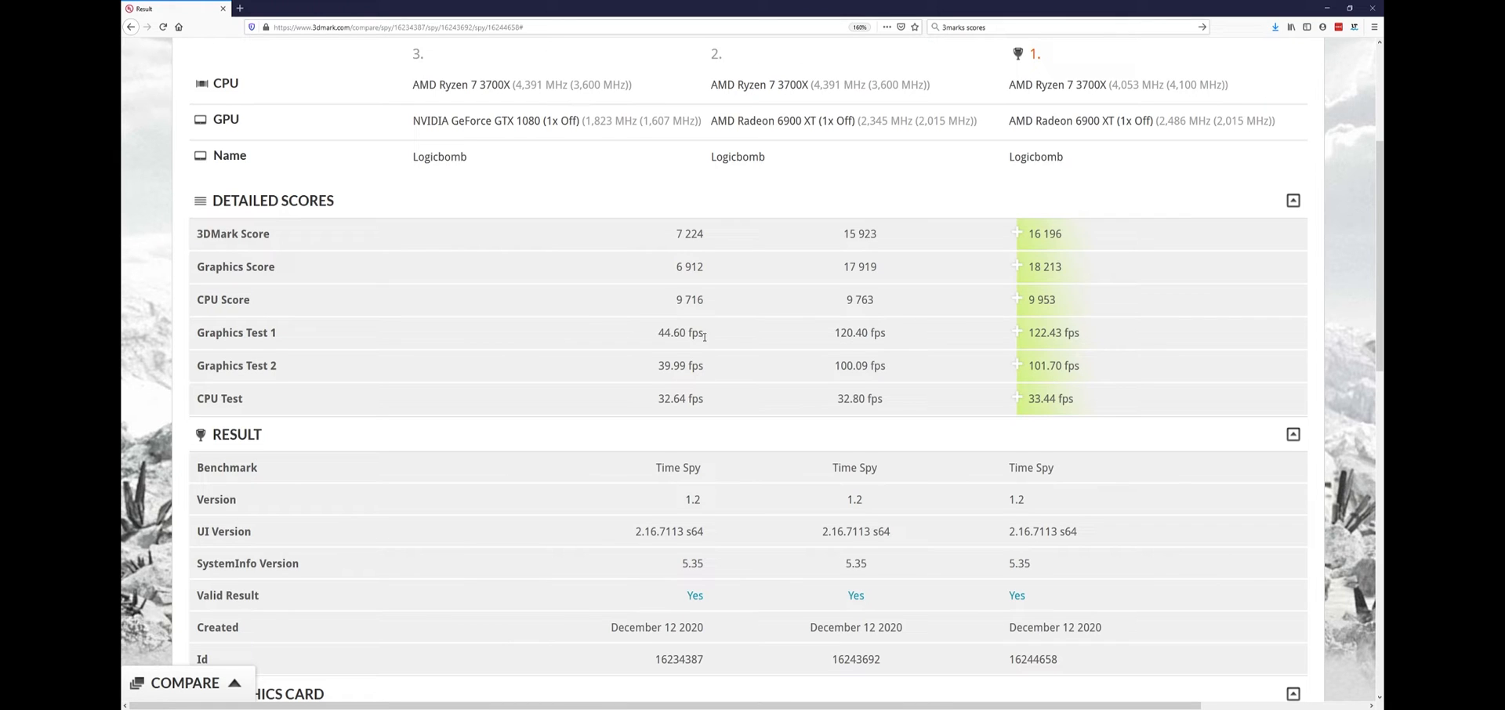
pyautogui.moveTo(677, 340)
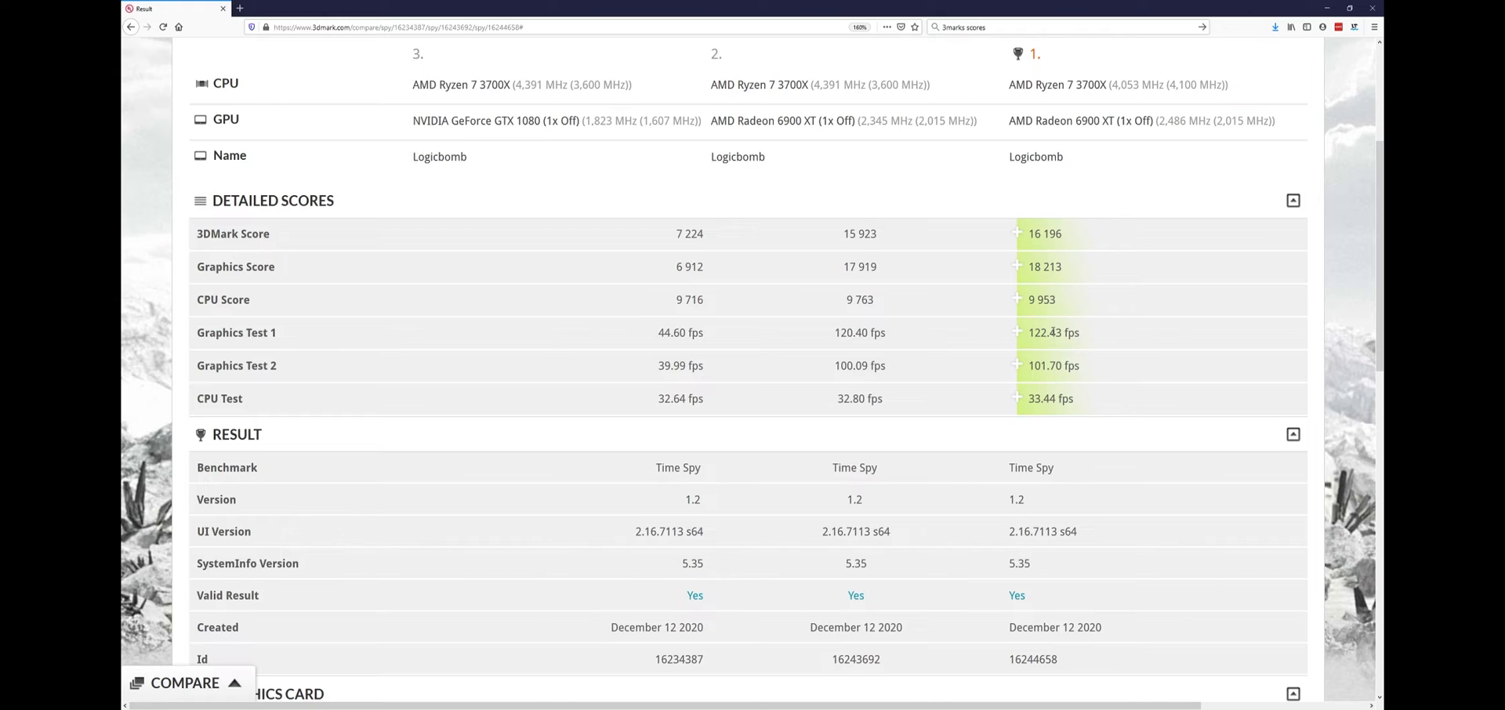
pyautogui.moveTo(668, 378)
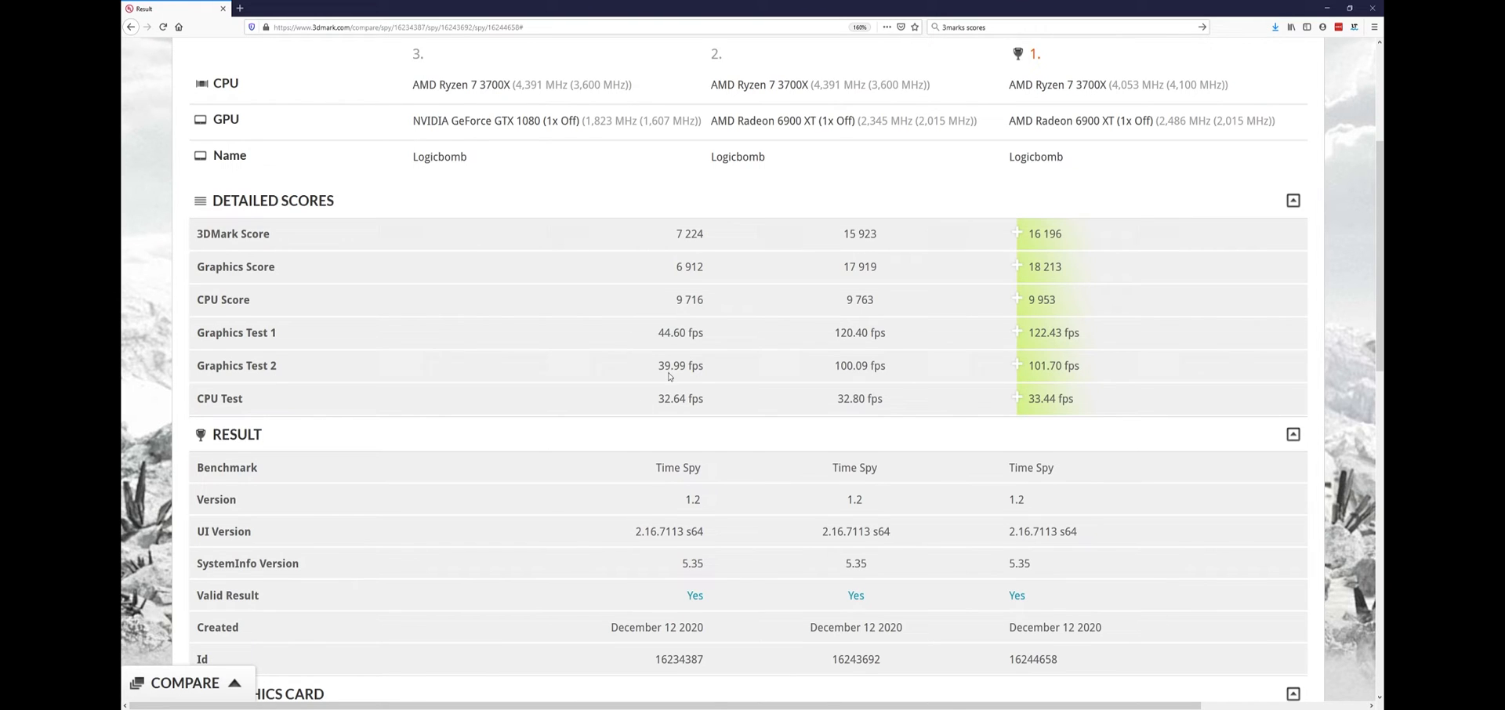
pyautogui.moveTo(845, 388)
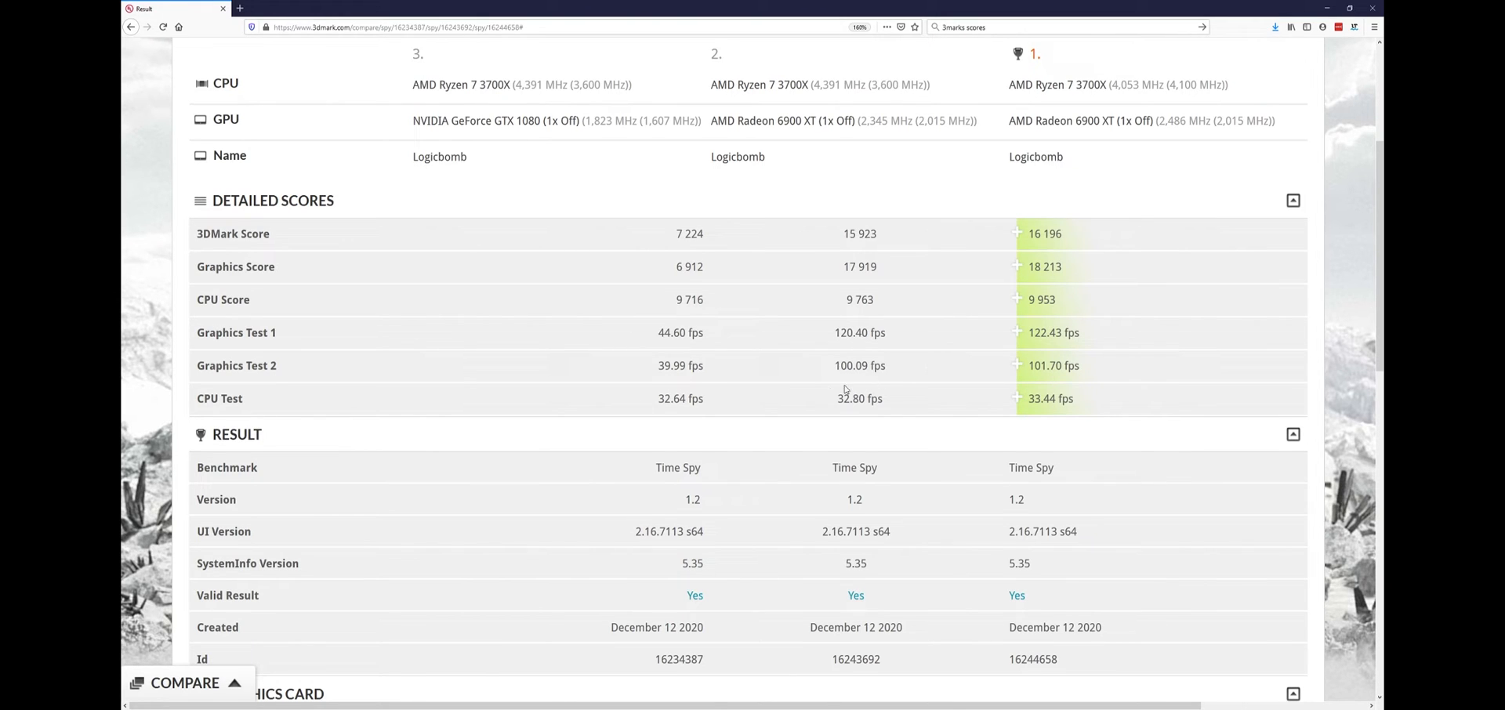
pyautogui.moveTo(834, 395)
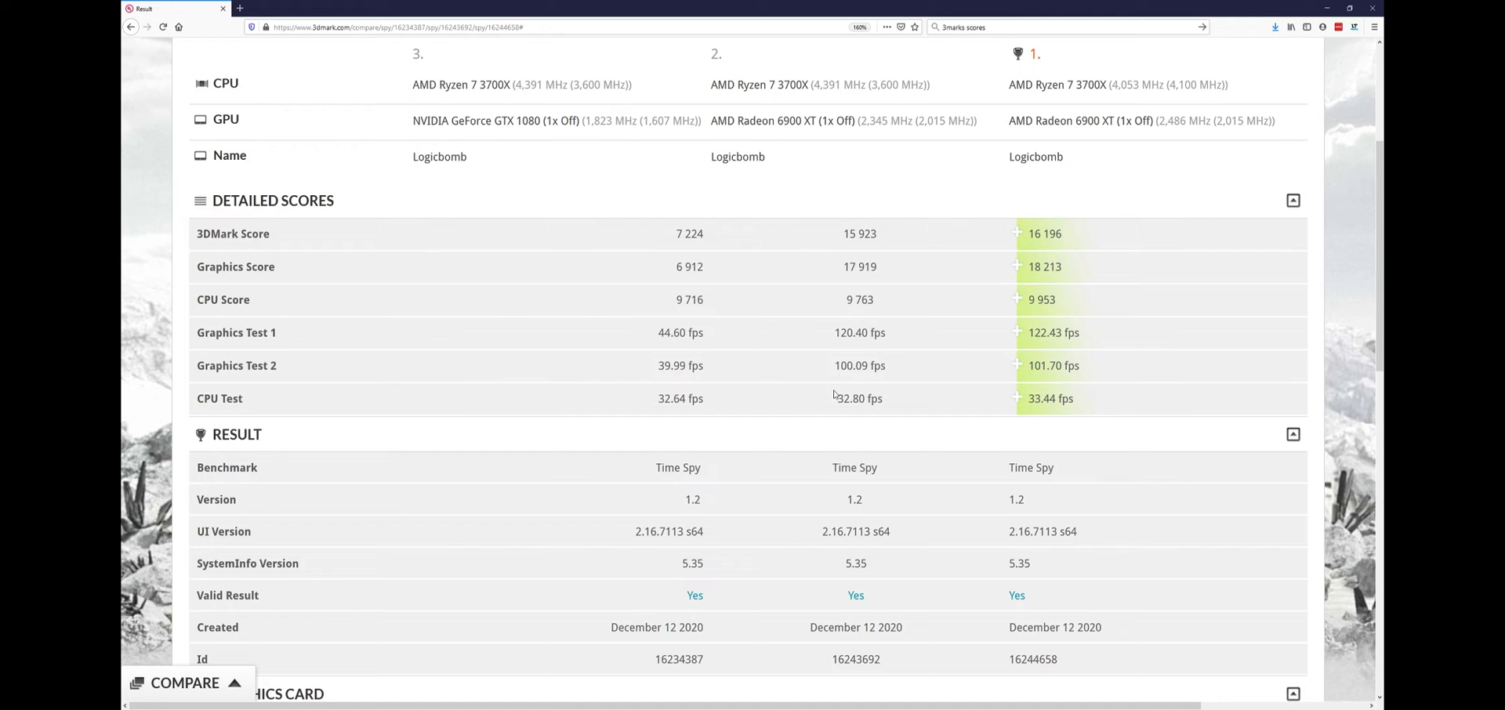
pyautogui.scroll(-3)
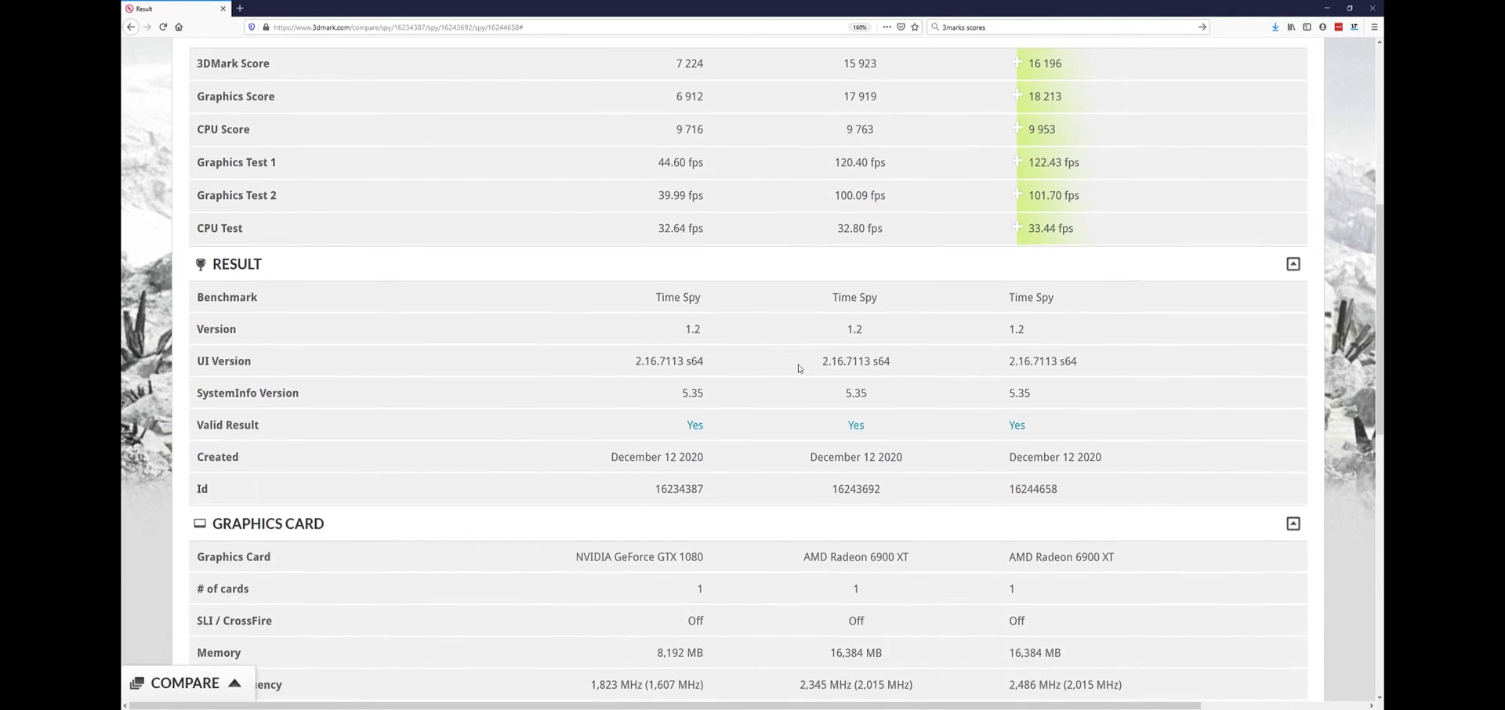
# - Scroll the Graphics Card table fully into view, through driver version and status
pyautogui.scroll(-3)
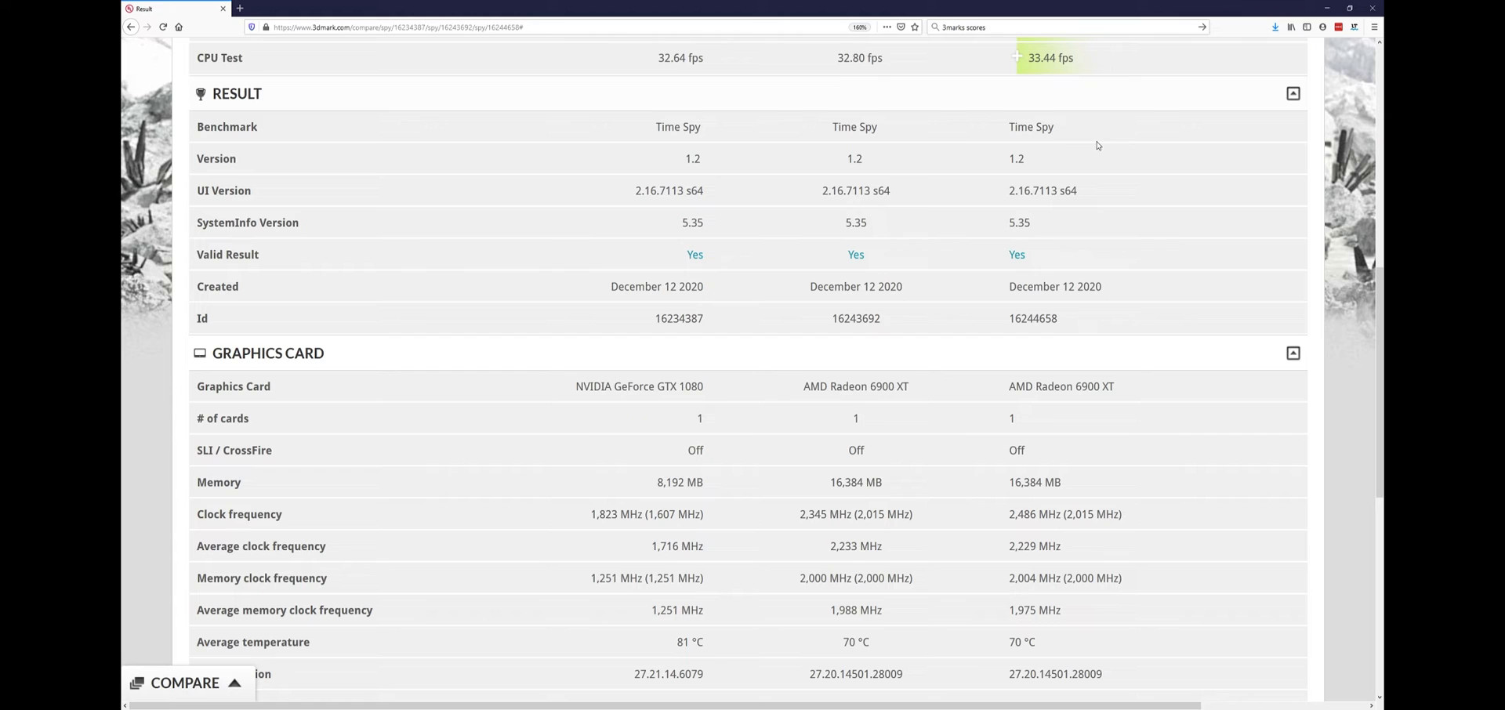
pyautogui.moveTo(881, 349)
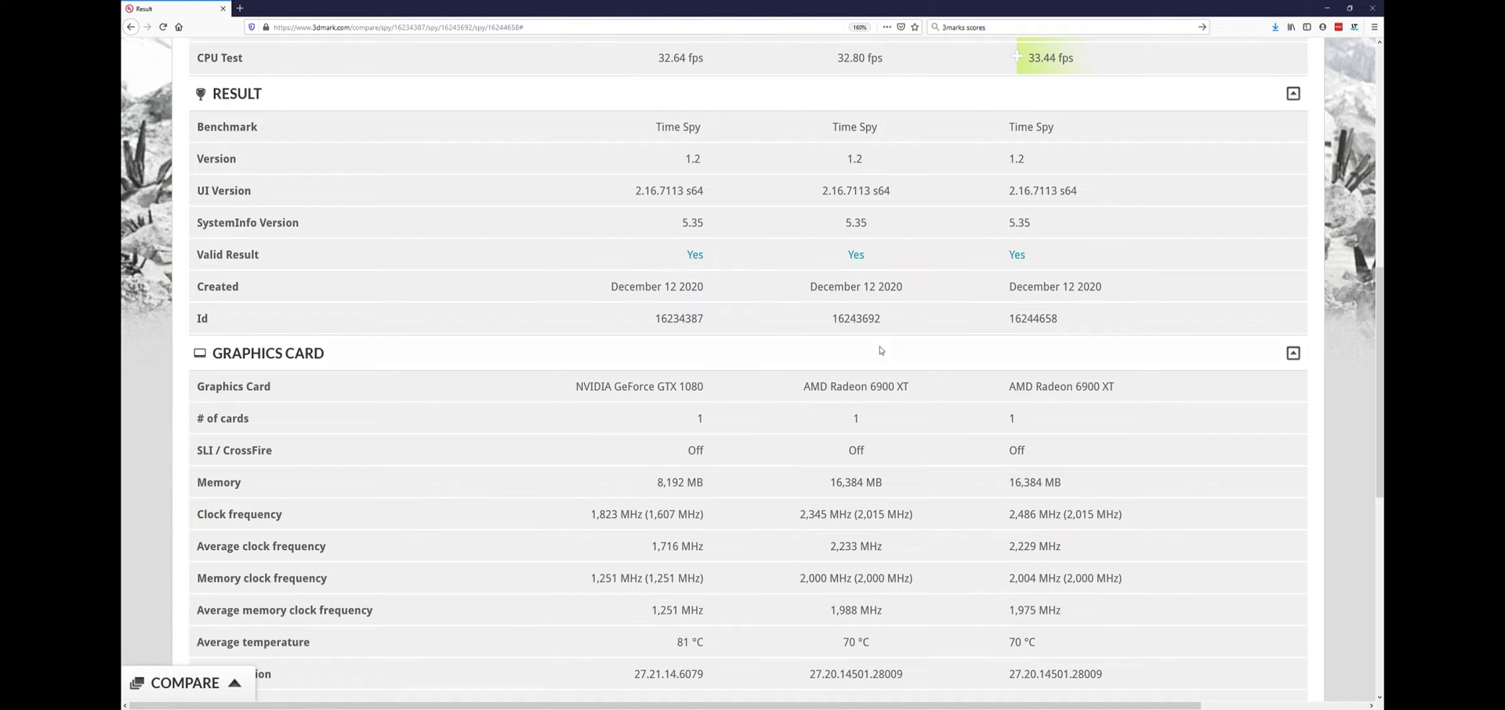
pyautogui.scroll(-3)
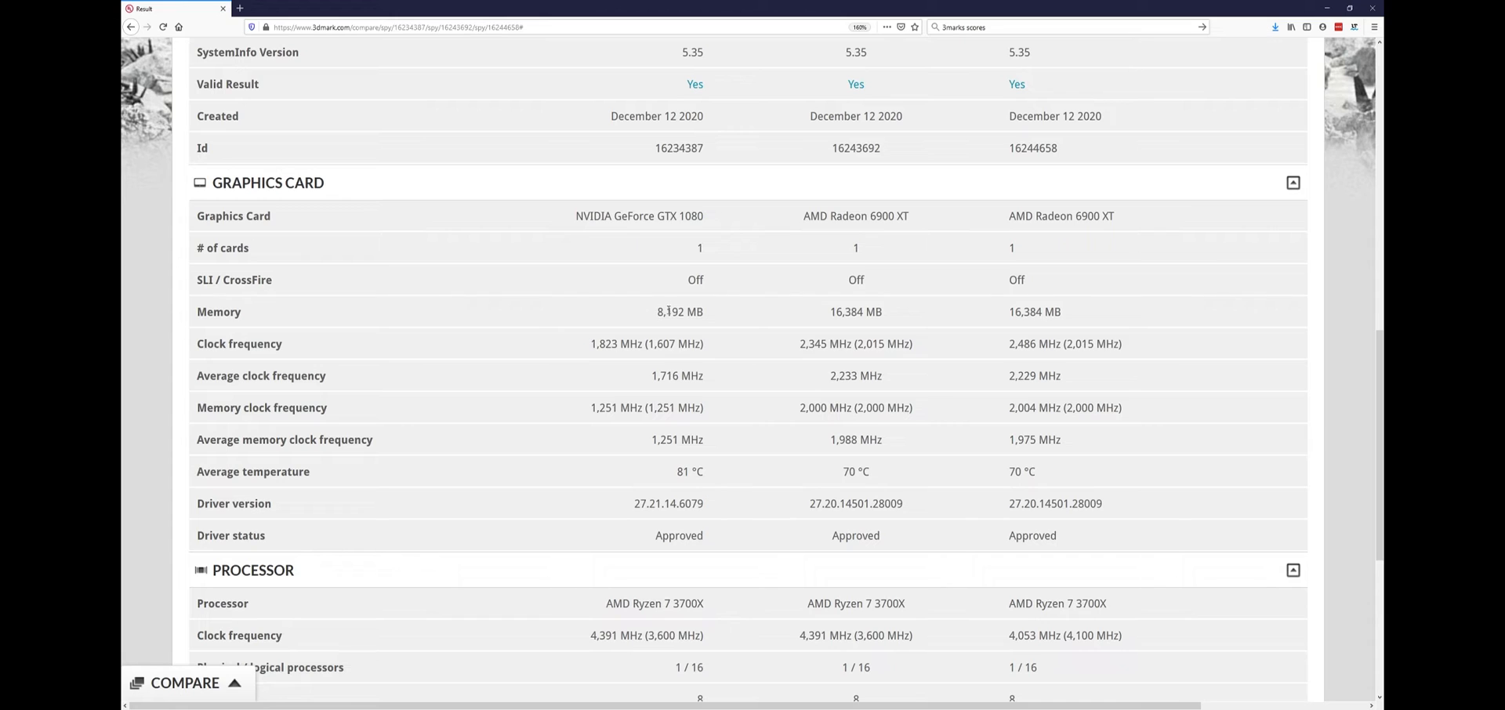
pyautogui.moveTo(690, 318)
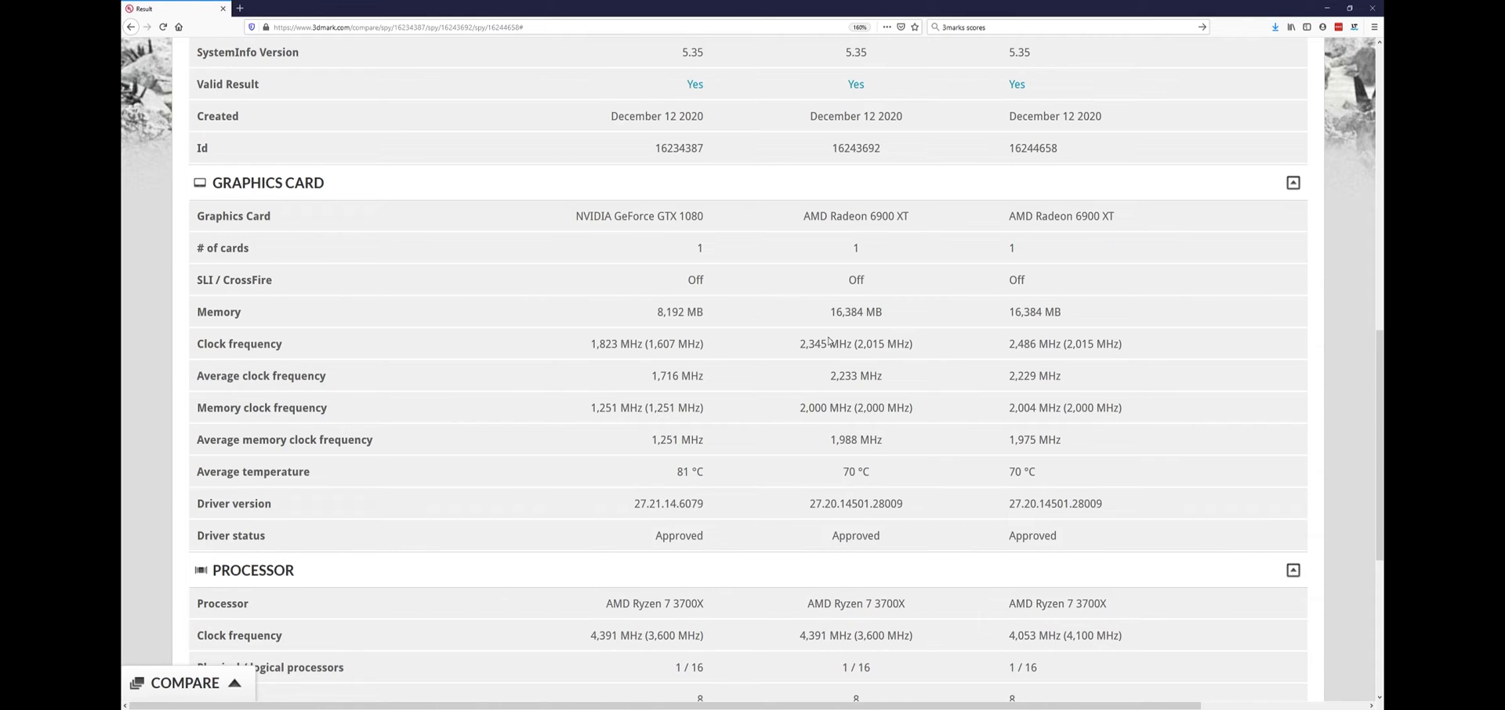
pyautogui.moveTo(675, 359)
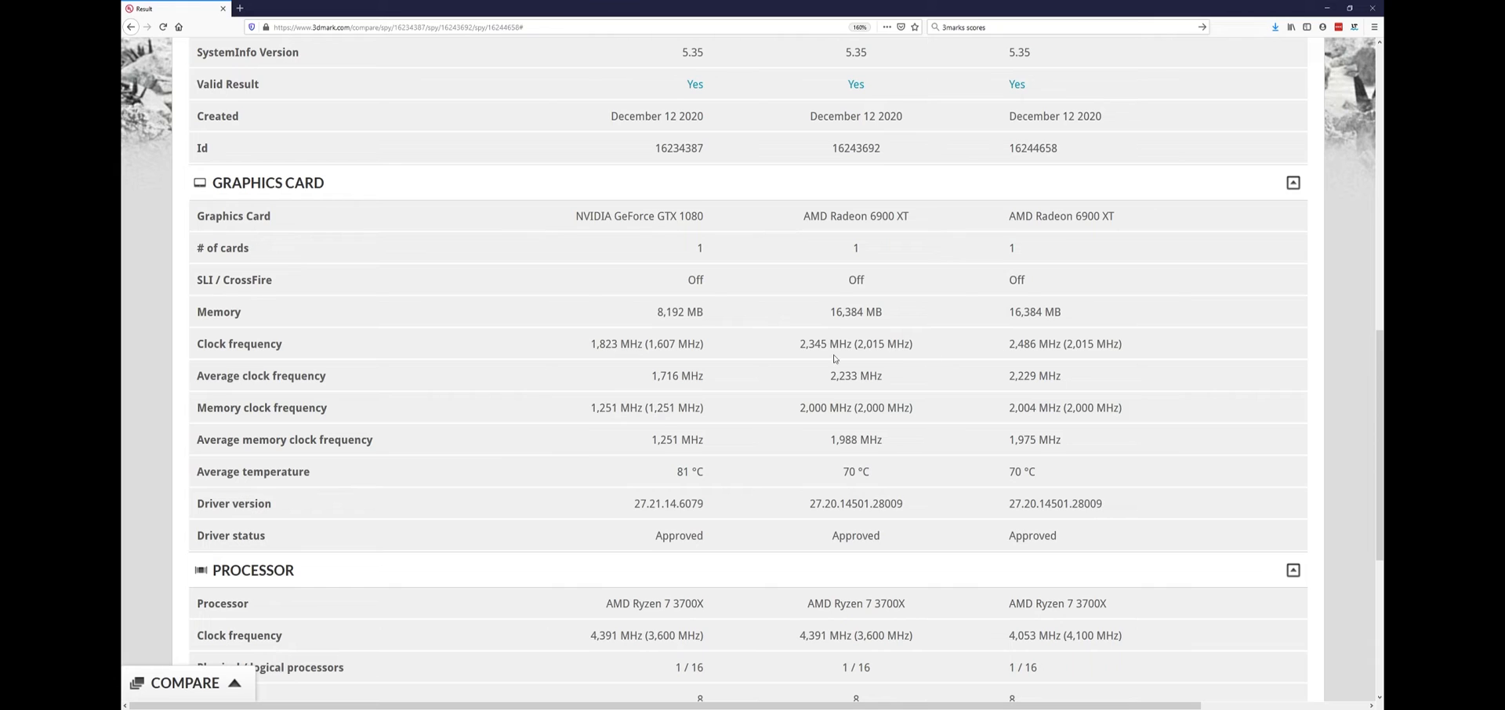
pyautogui.doubleClick(1063, 343)
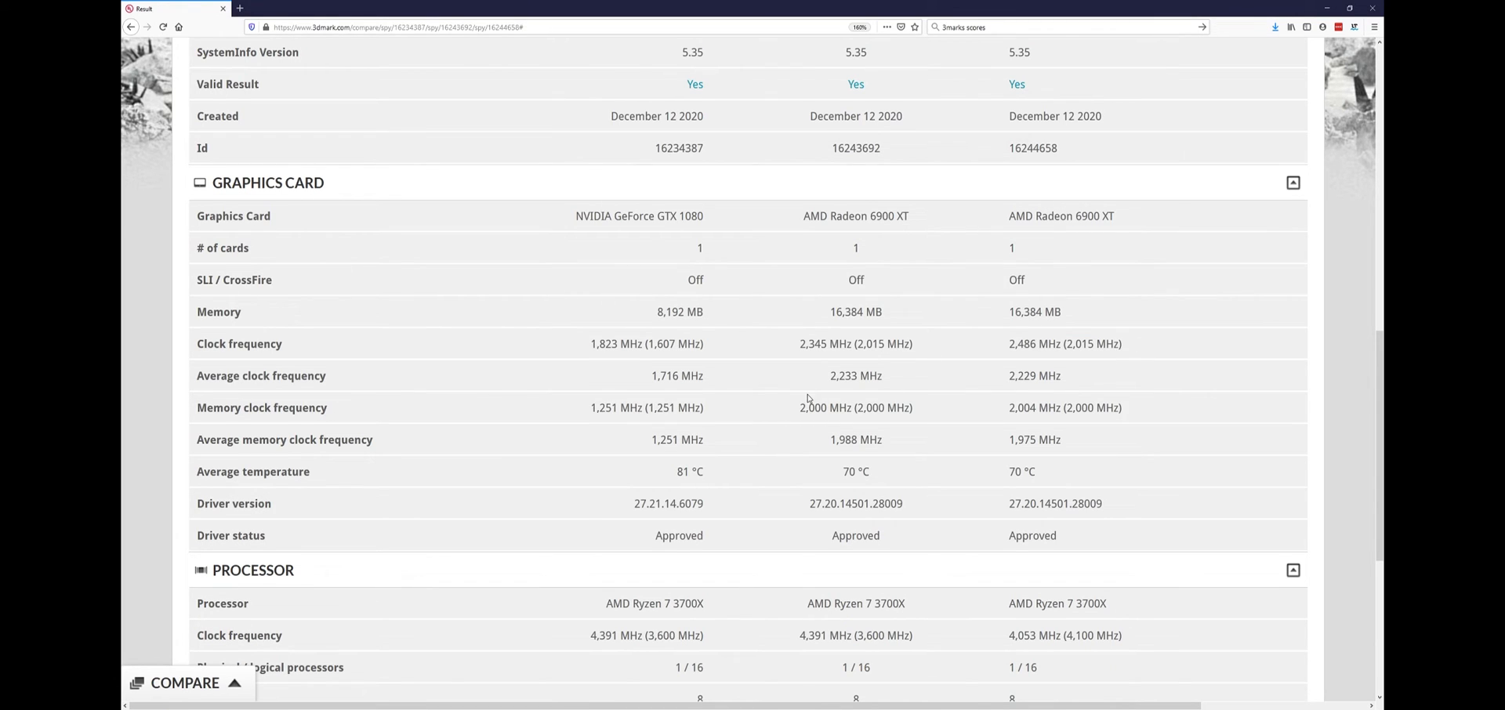
pyautogui.moveTo(753, 408)
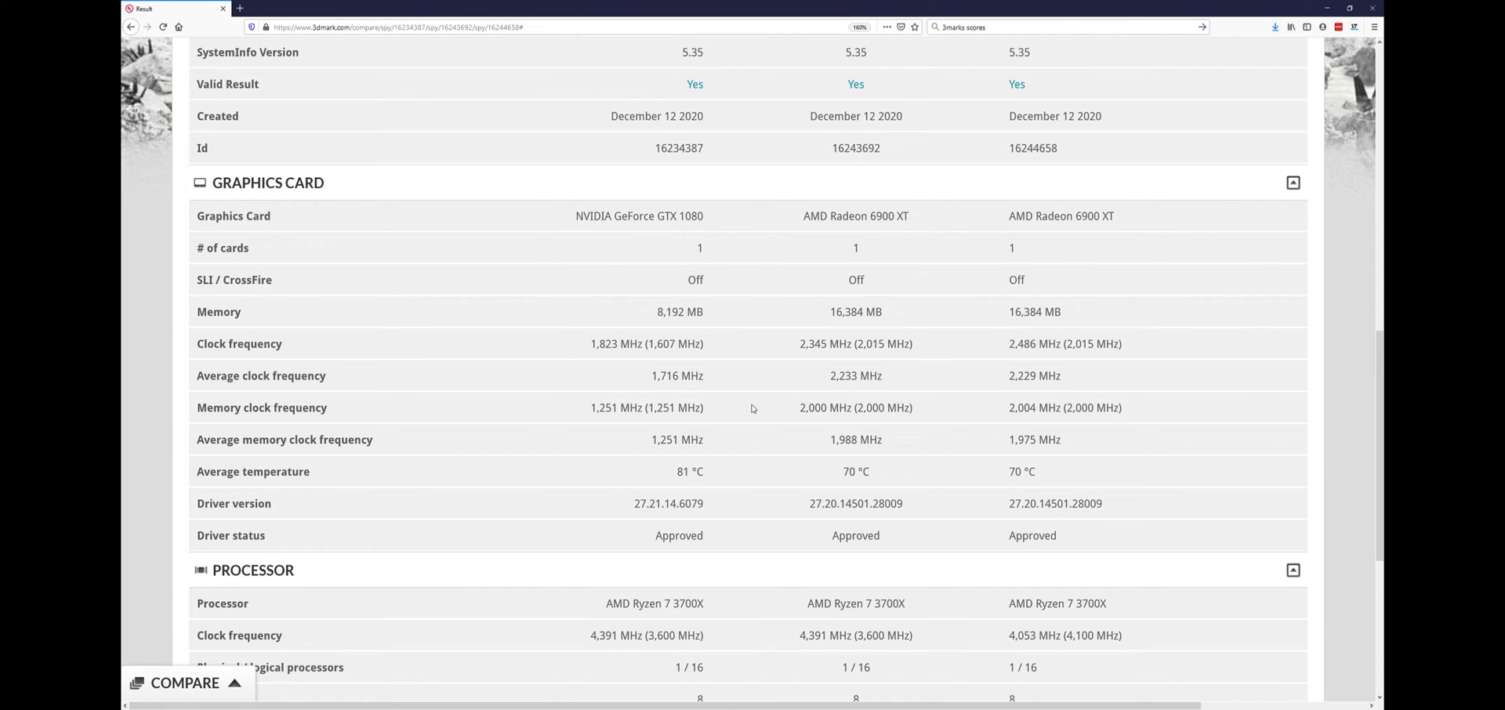
# - Scroll to the Processor and General sections: operating system, motherboard, memory, hard drive
pyautogui.scroll(-3)
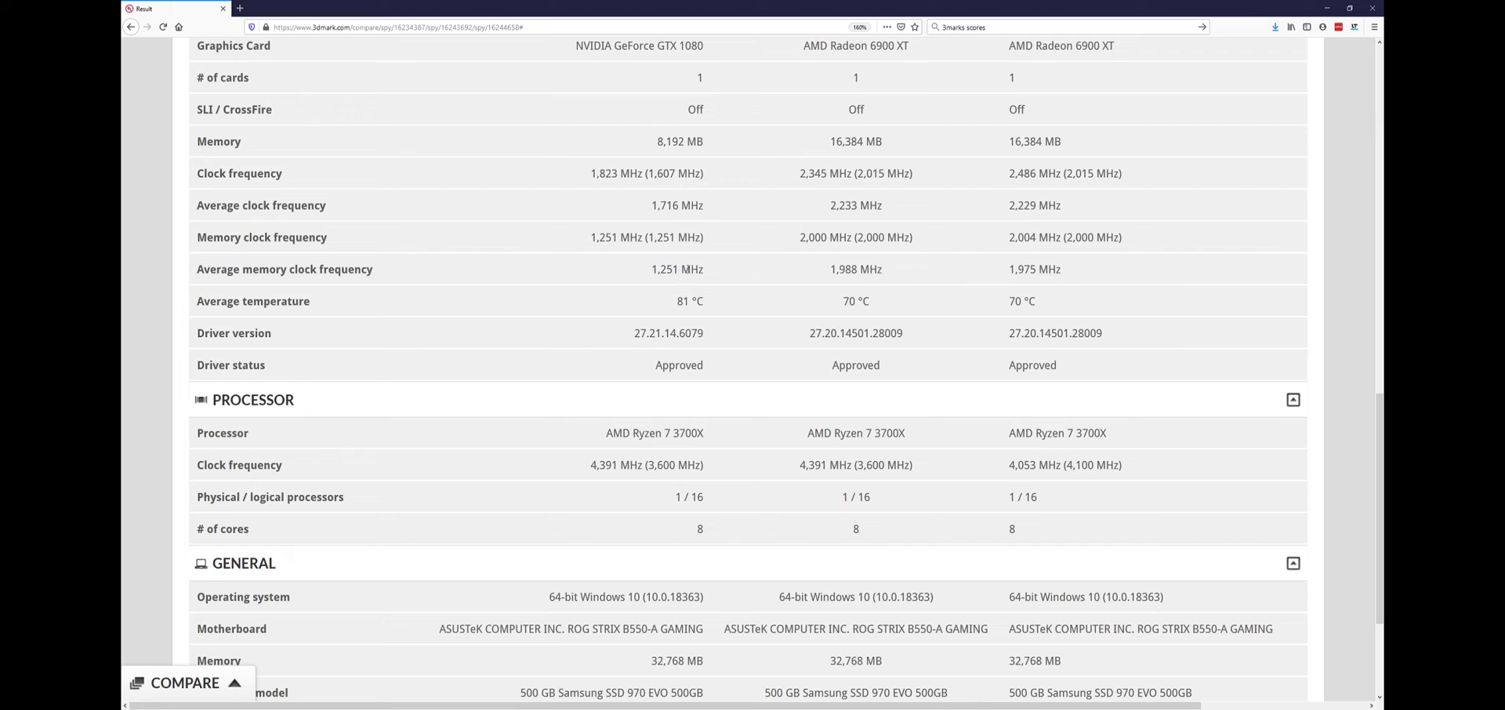
pyautogui.scroll(-3)
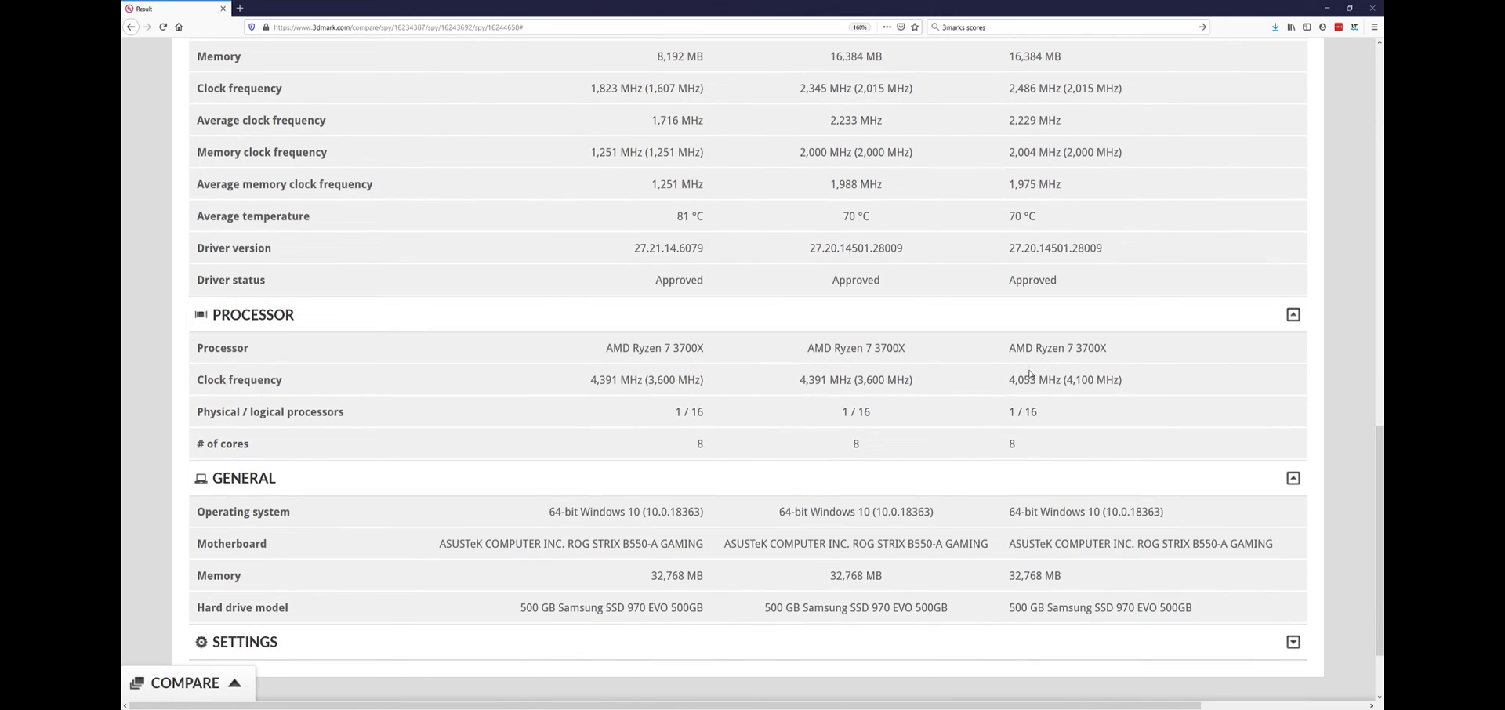
pyautogui.moveTo(1088, 390)
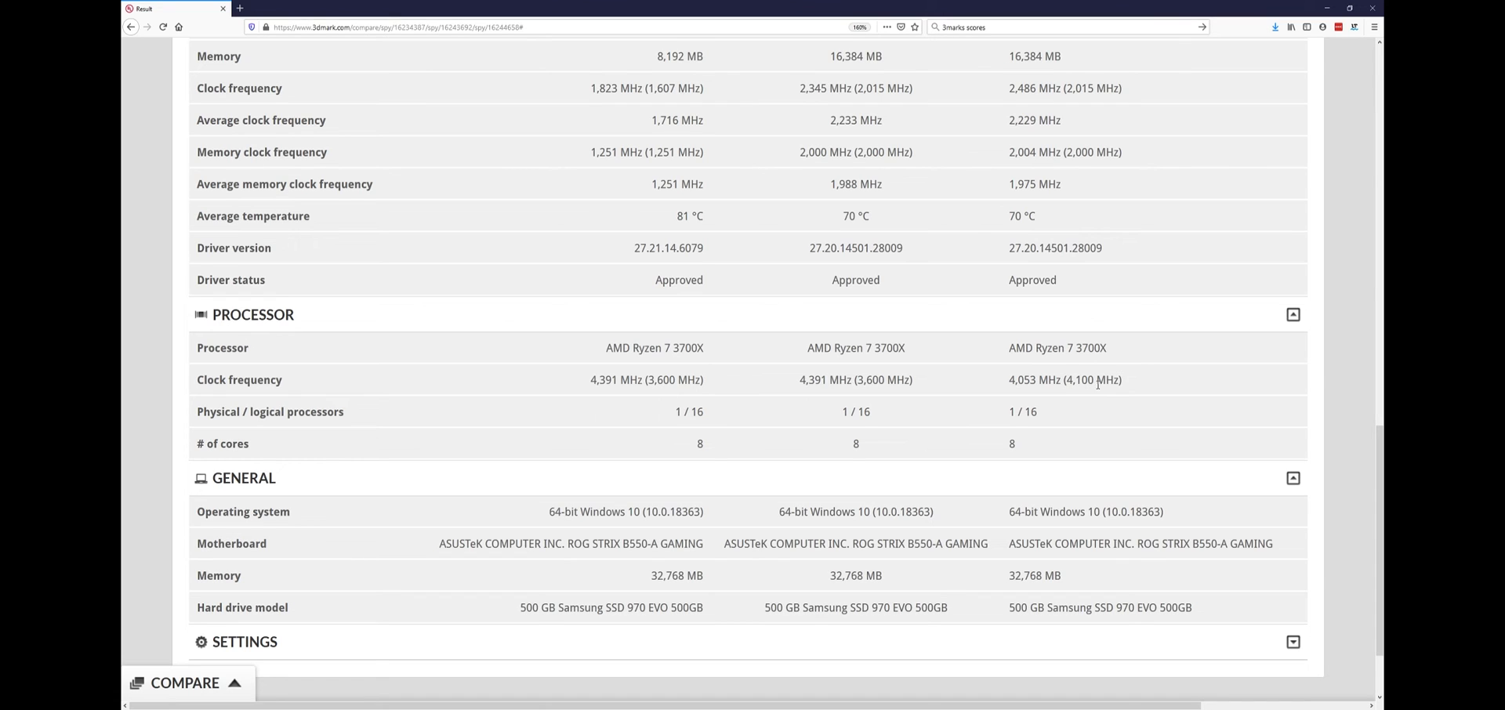
pyautogui.moveTo(938, 381)
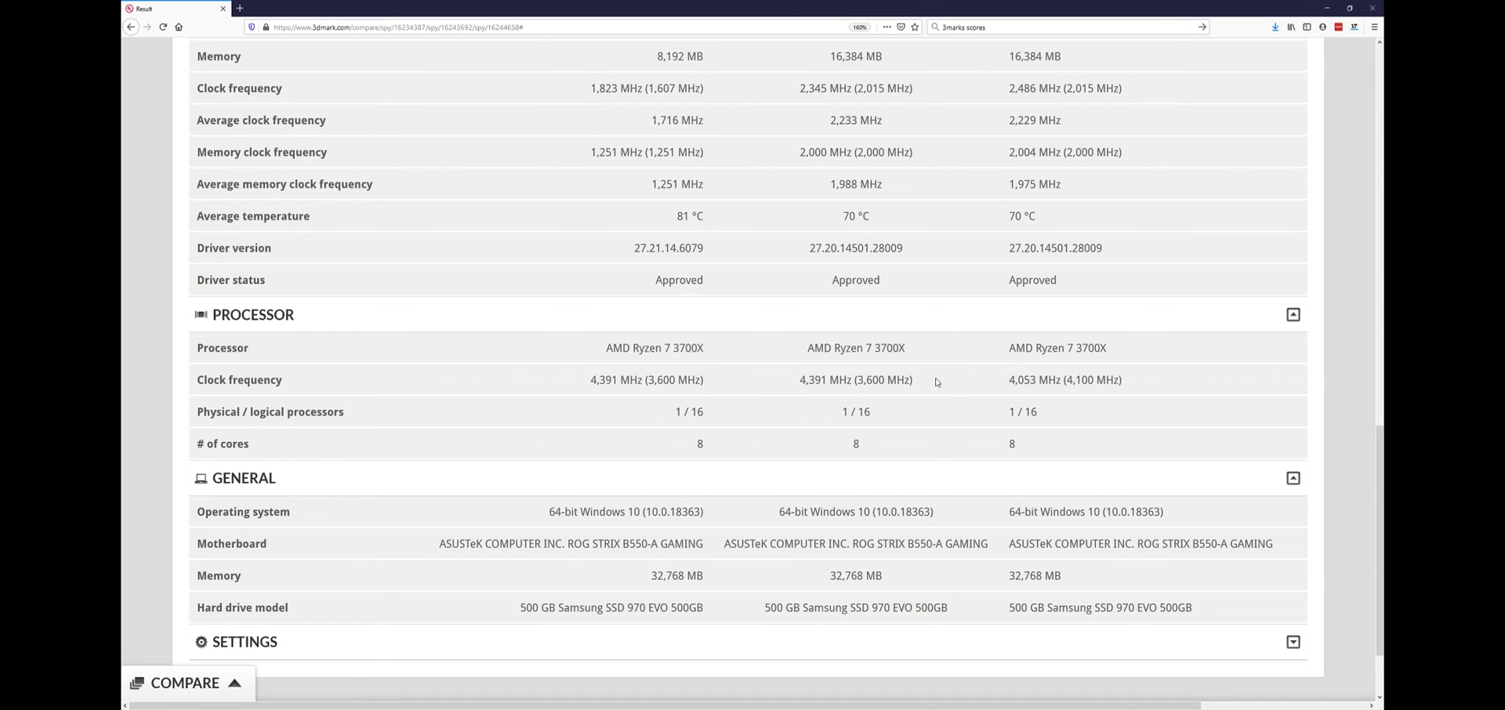
# - Scroll back to the top showing the three overall Time Spy scores
pyautogui.scroll(-3)
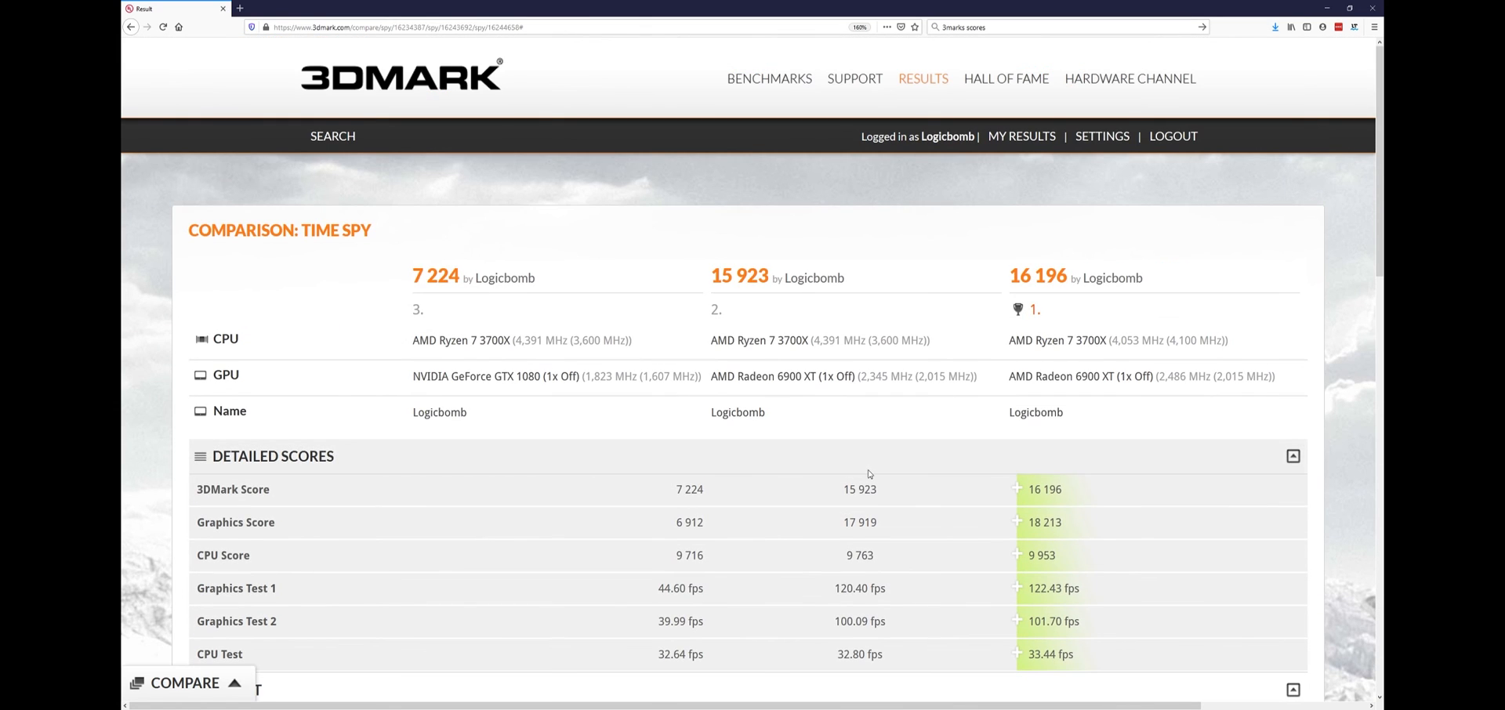
pyautogui.moveTo(847, 390)
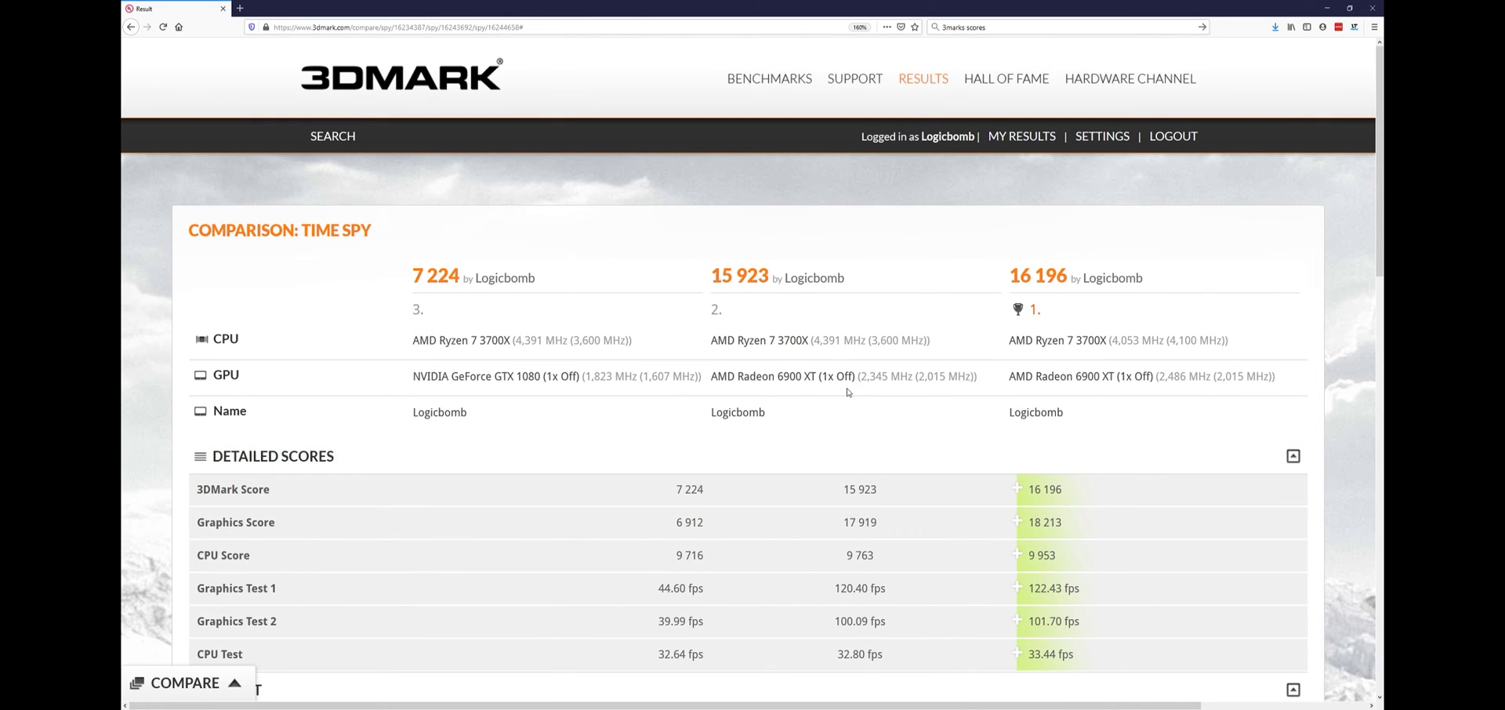